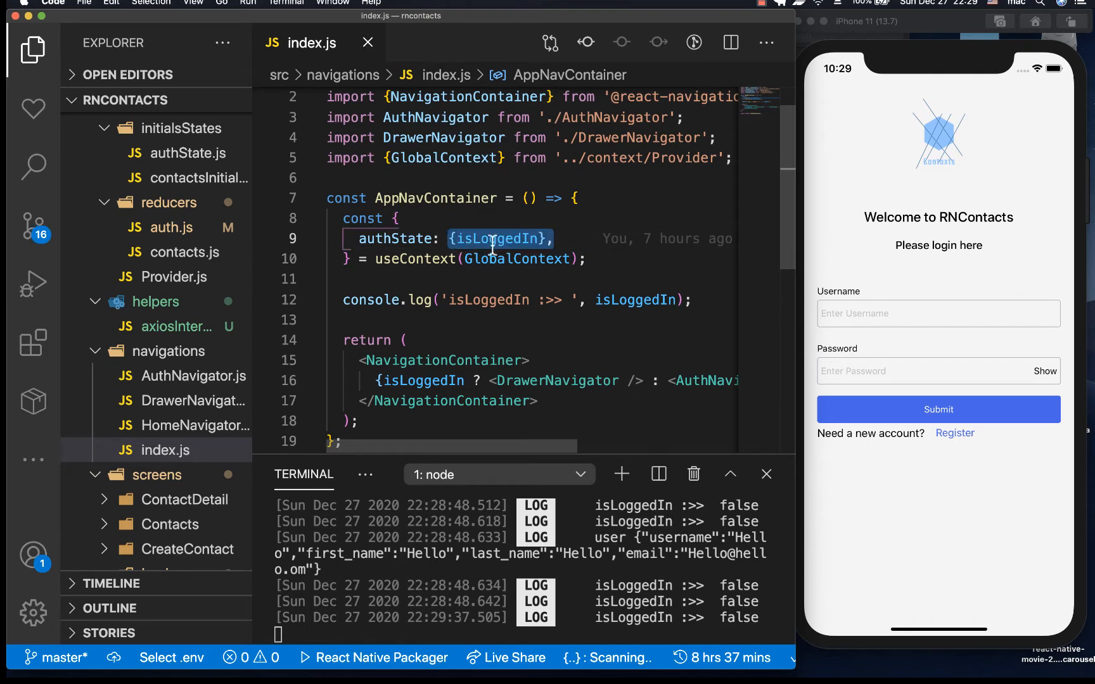
{"action": "mouse_move", "coordinate": [516, 238]}
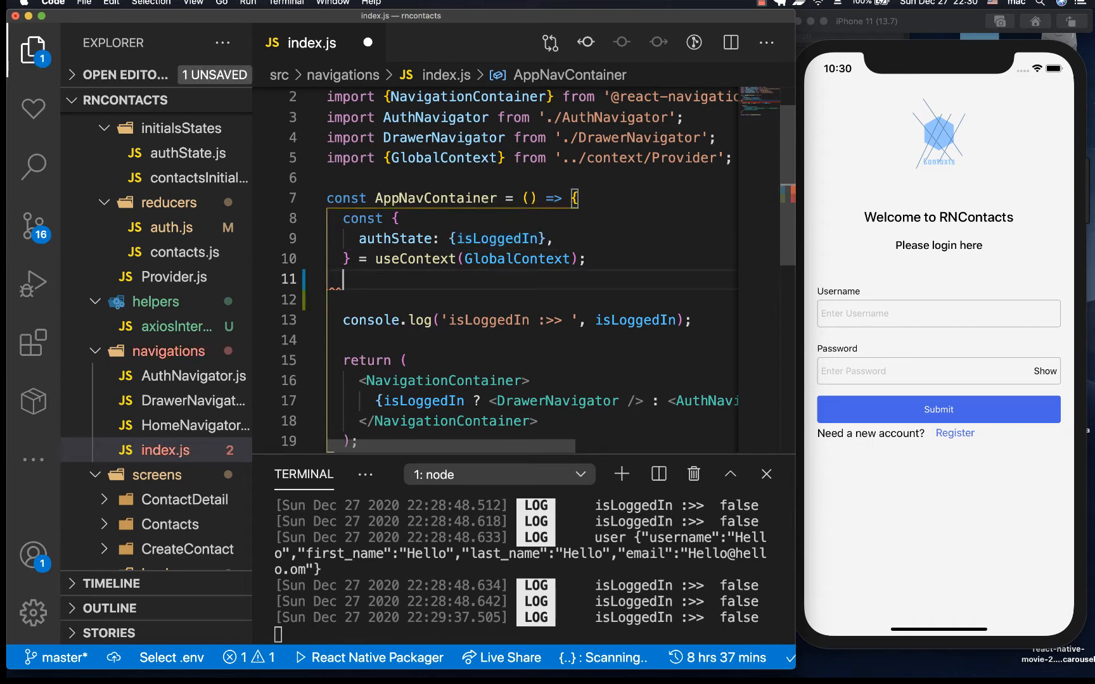
Declare const [isAuthenticated, setIsAuthenticated] = useState(false) in place of the context lookup.
{"action": "type", "text": "const"}
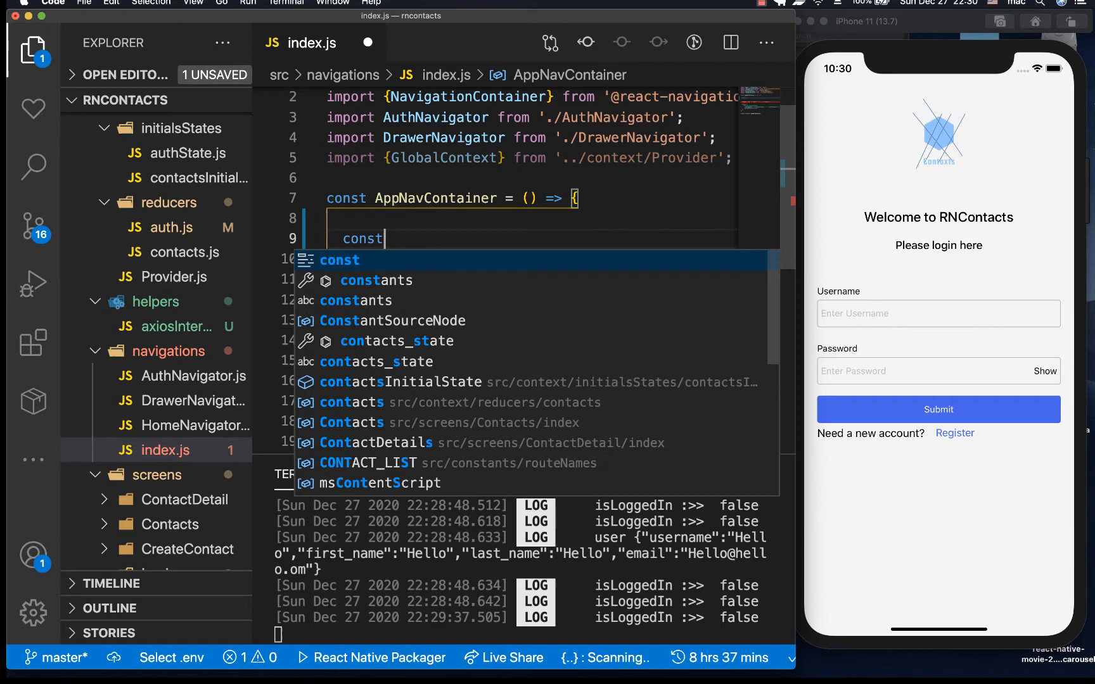
{"action": "type", "text": "[isAuthenticated,setIs],"}
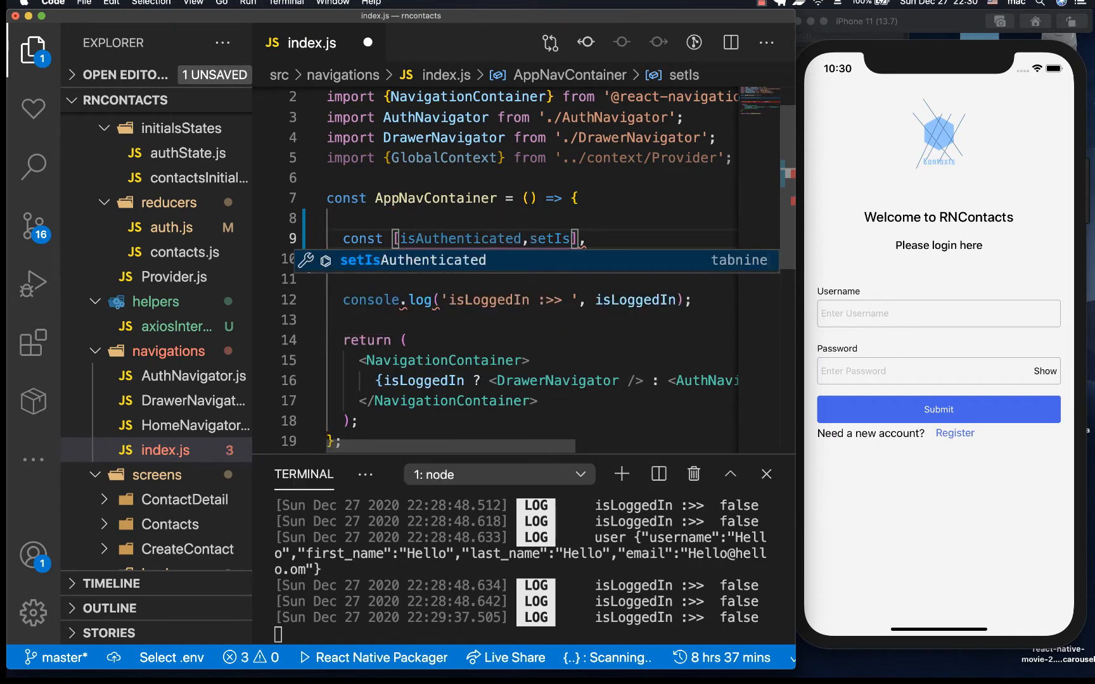
{"action": "key", "text": "Tab"}
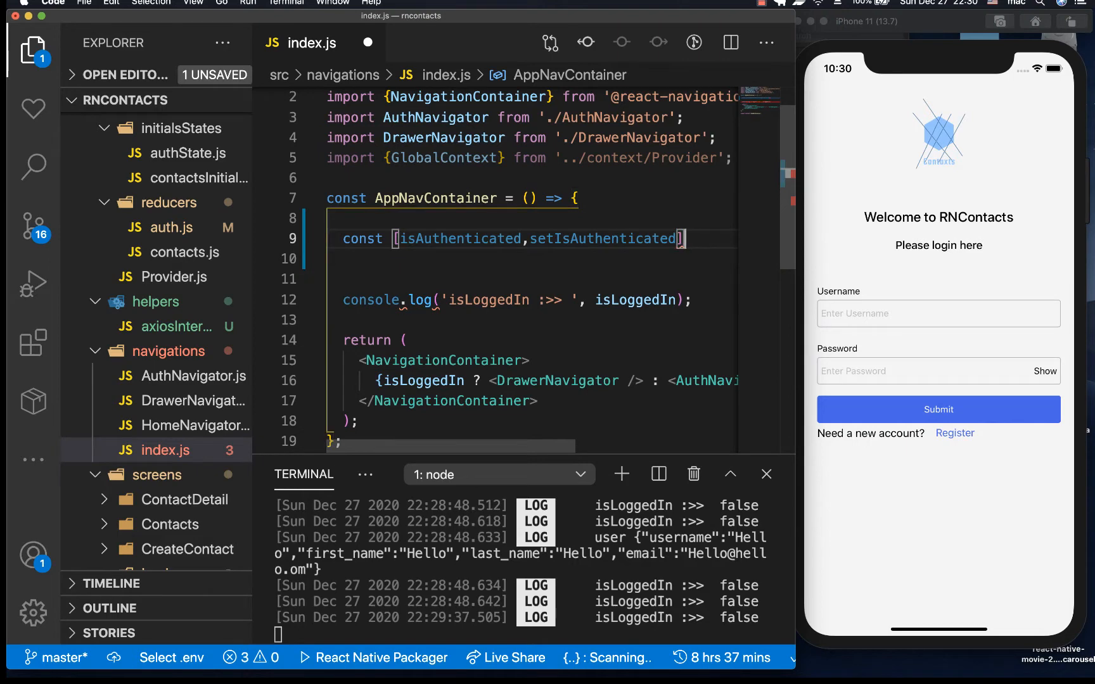
{"action": "type", "text": "=us"}
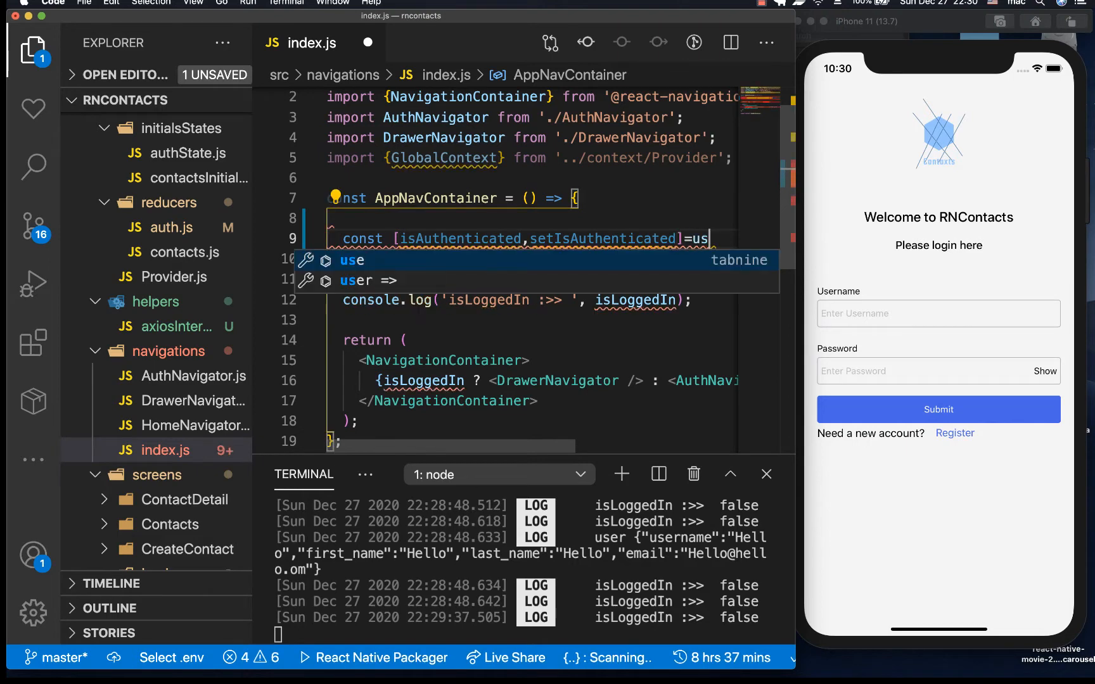
{"action": "type", "text": "useState(false)"}
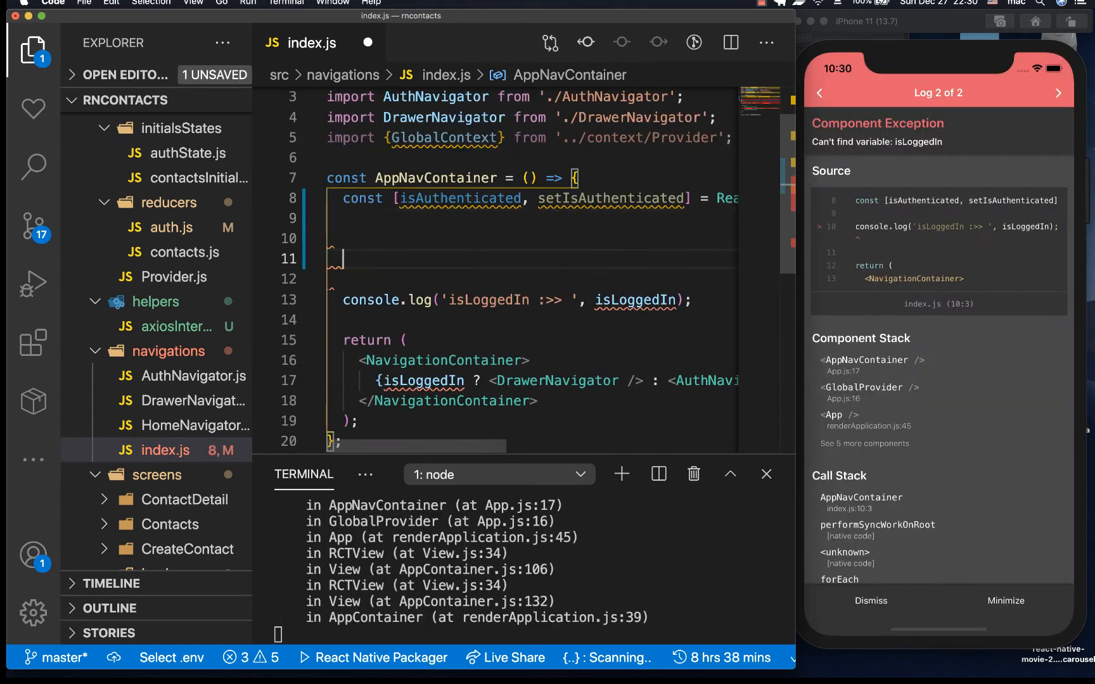
Insert an empty useEffect hook and import useEffect and useState from react.
{"action": "type", "text": "use"}
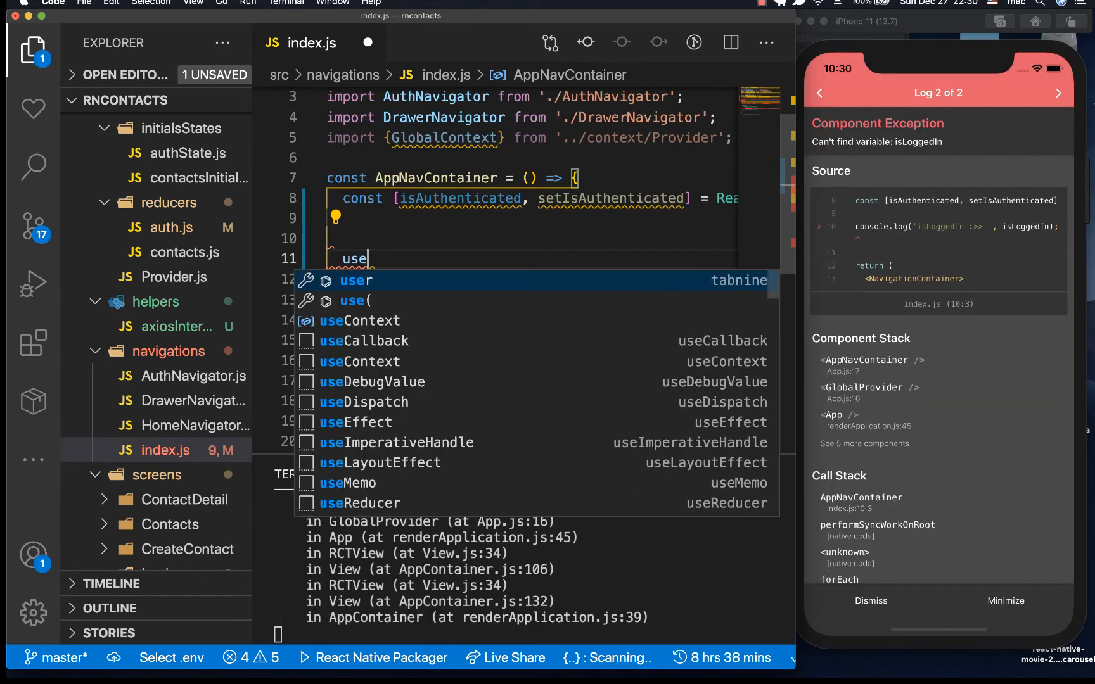
{"action": "key", "text": "Enter"}
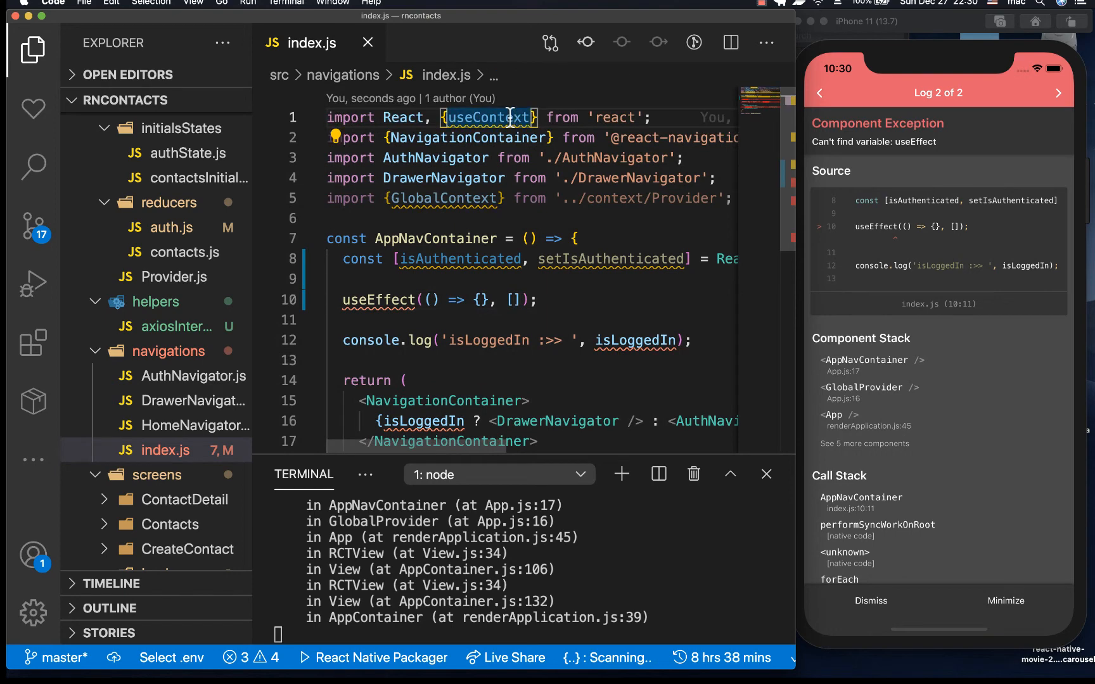
{"action": "type", "text": "useEffect"}
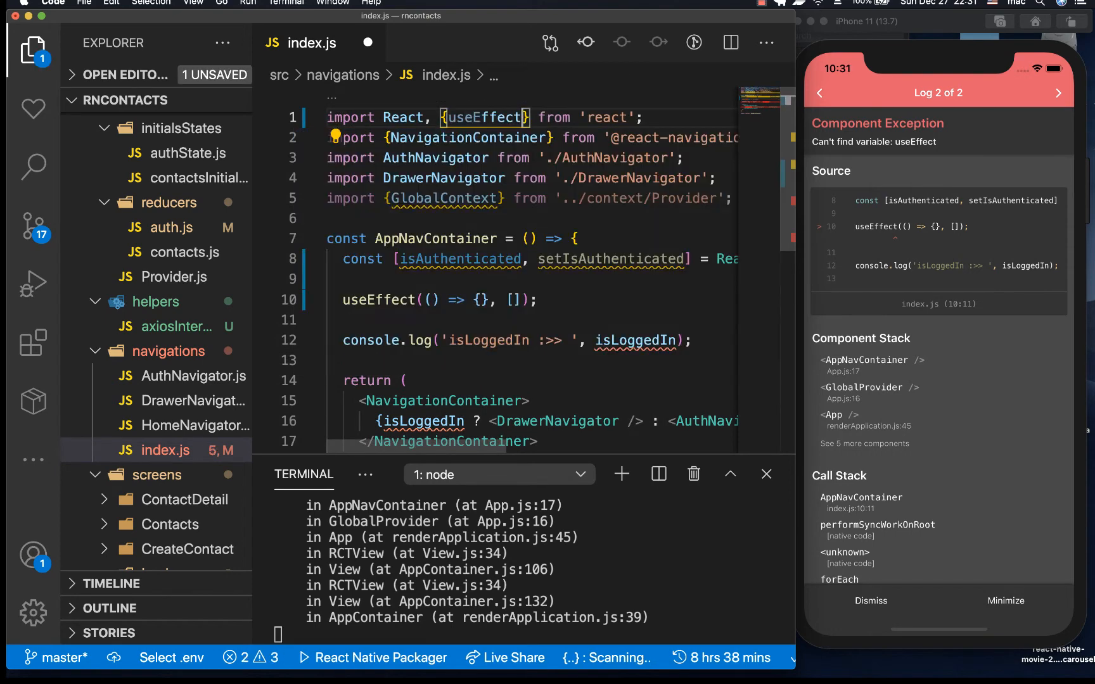
{"action": "type", "text": ",us"}
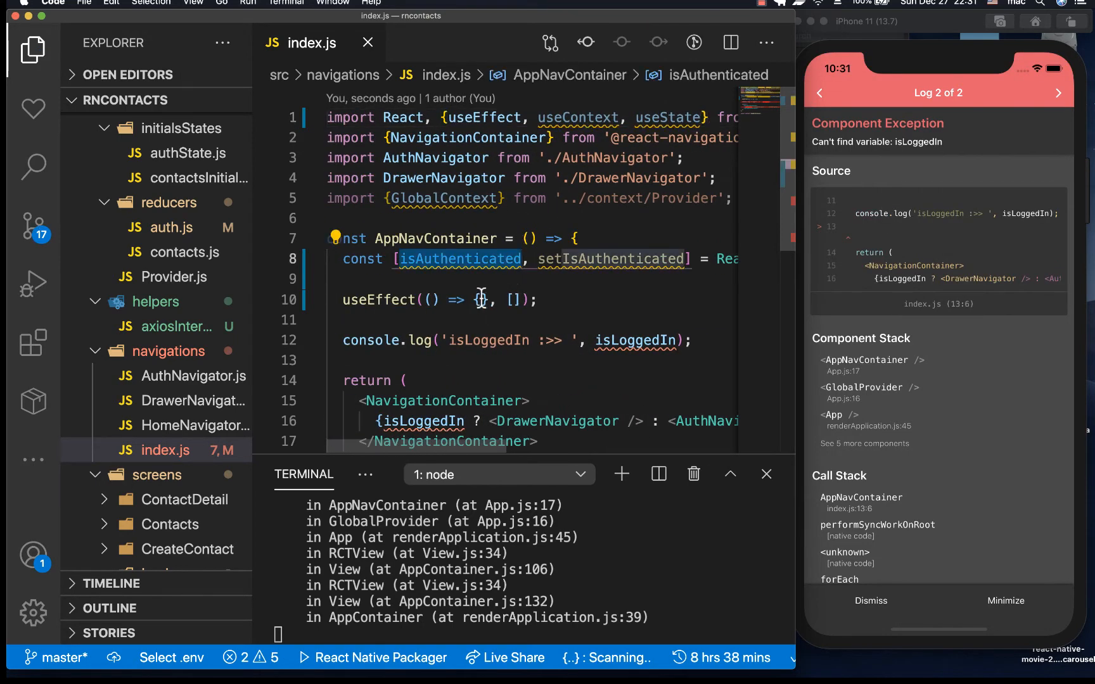
Call getUser() inside the useEffect and begin declaring const getUser above it.
{"action": "type", "text": "G"}
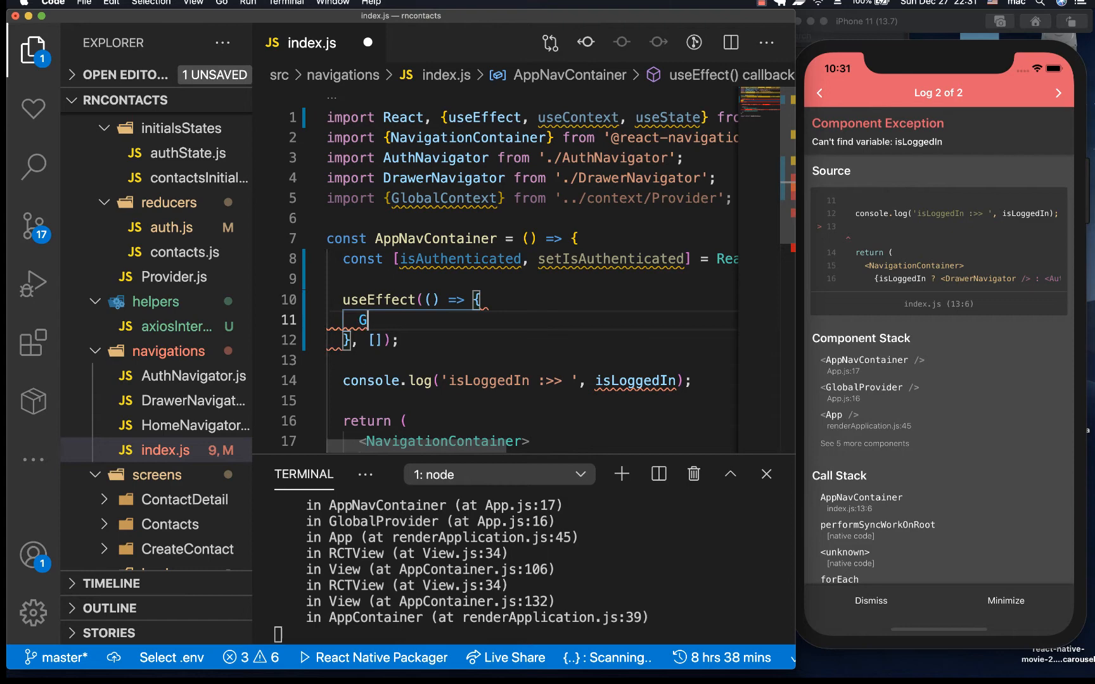
{"action": "type", "text": "ge"}
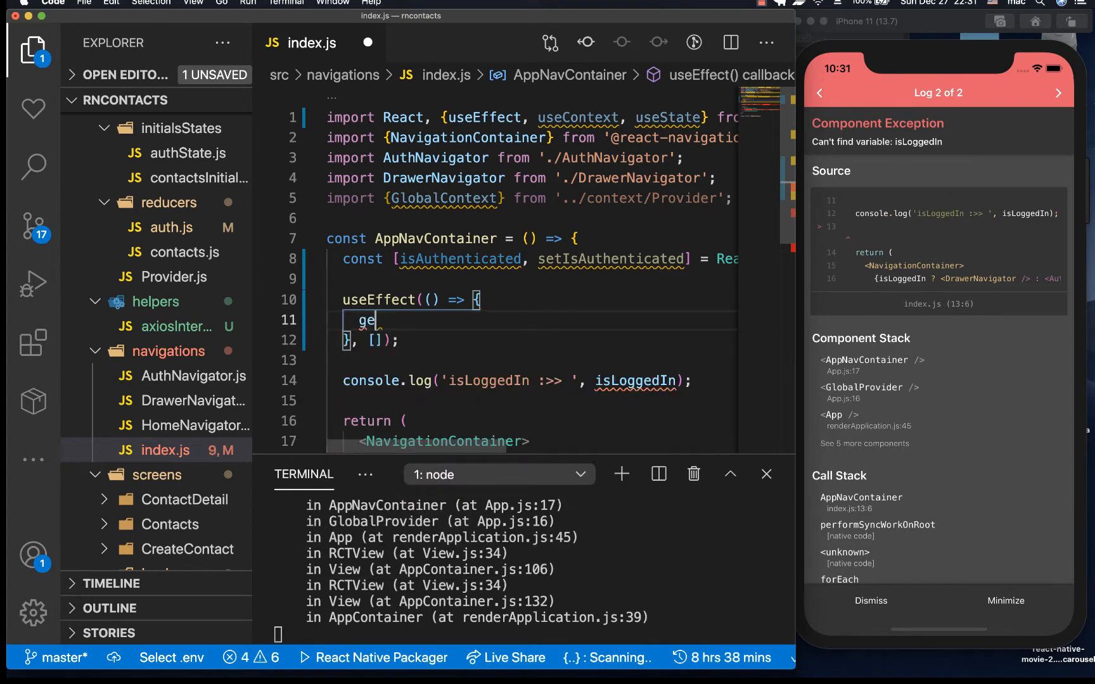
{"action": "type", "text": "tUsr"}
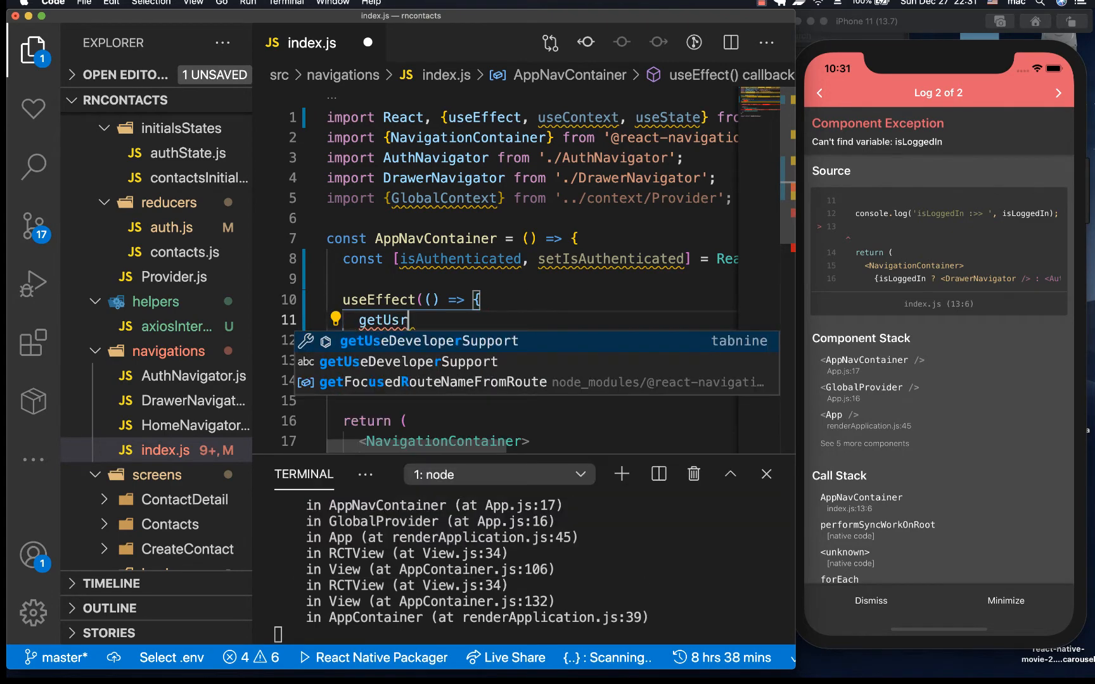
{"action": "type", "text": "er("}
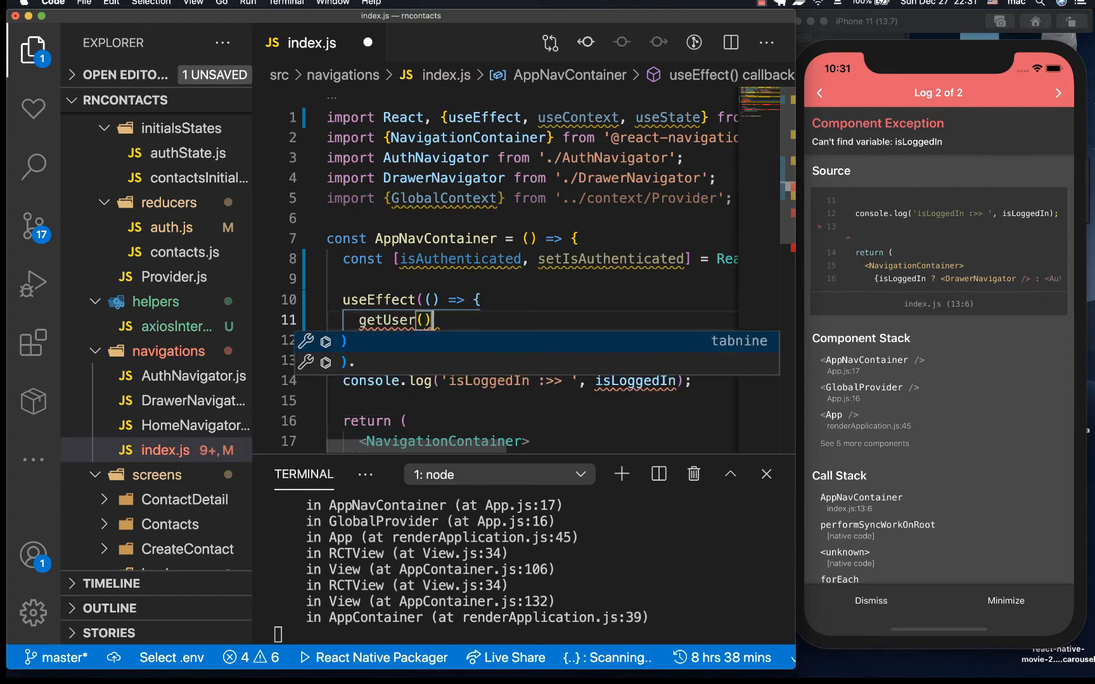
{"action": "type", "text": "l"}
{"action": "type", "text": "const getUser=("}
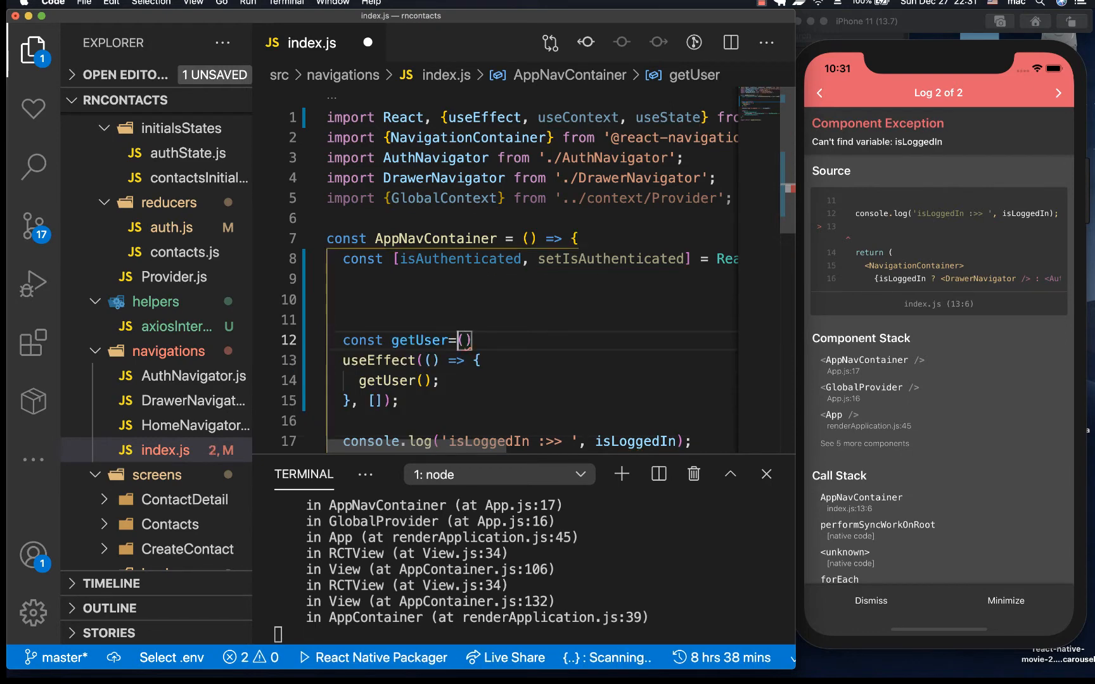
Make getUser async and insert a try/catch block in its body.
{"action": "type", "text": "async"}
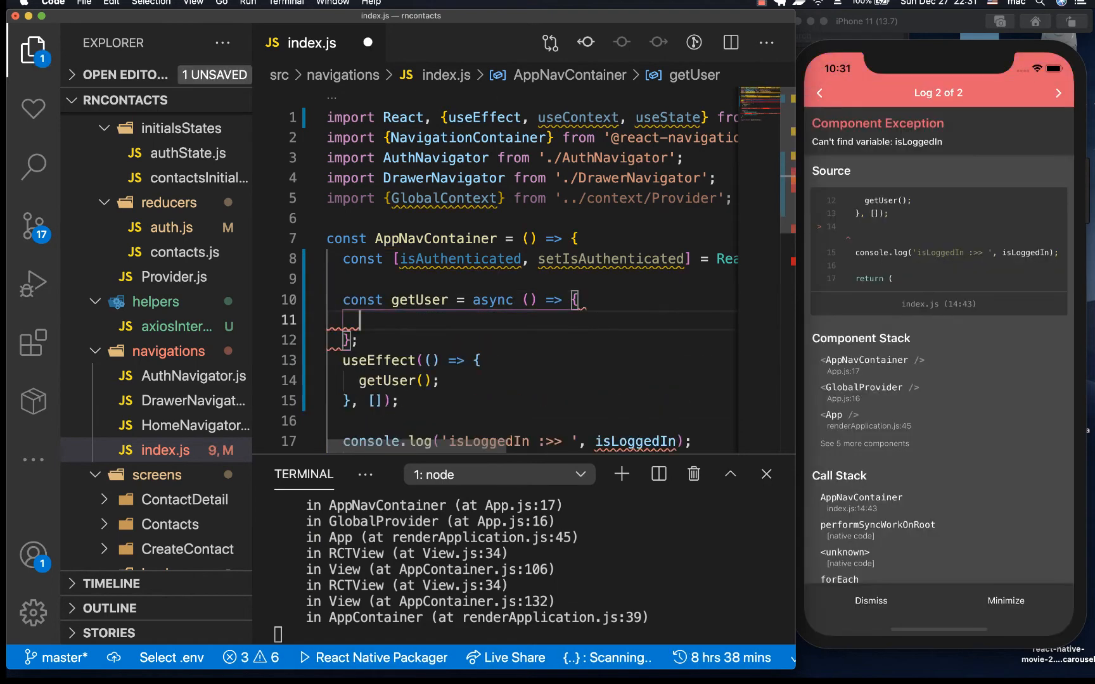
{"action": "type", "text": "await"}
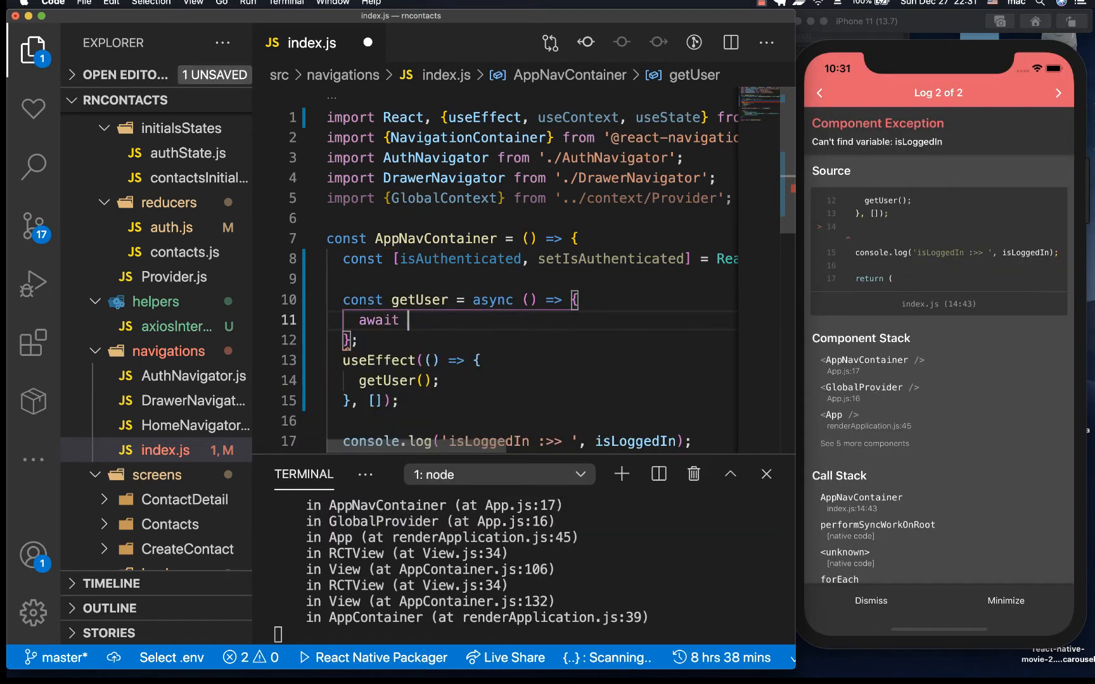
{"action": "key", "text": "Backspace"}
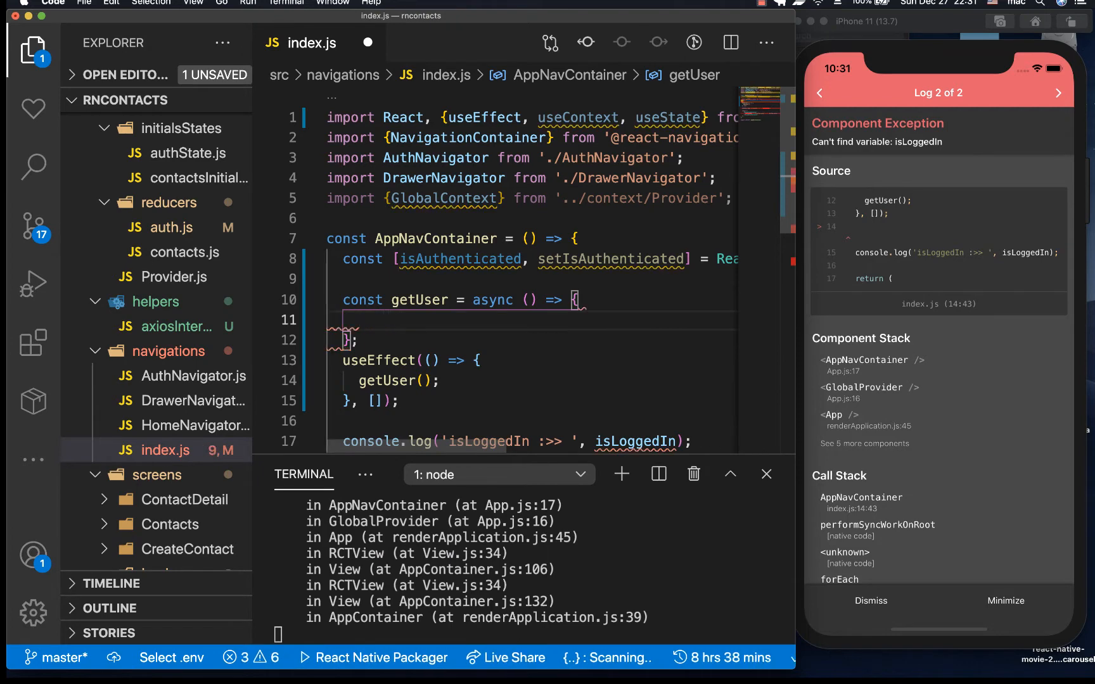
{"action": "type", "text": "try"}
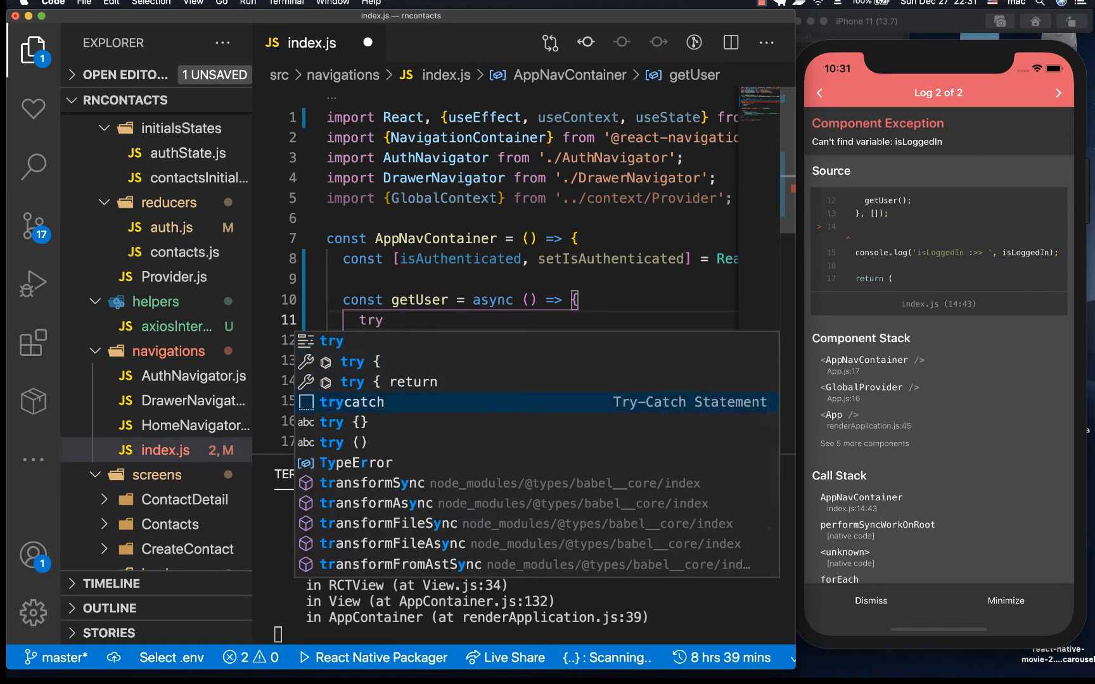
{"action": "left_click", "coordinate": [352, 403]}
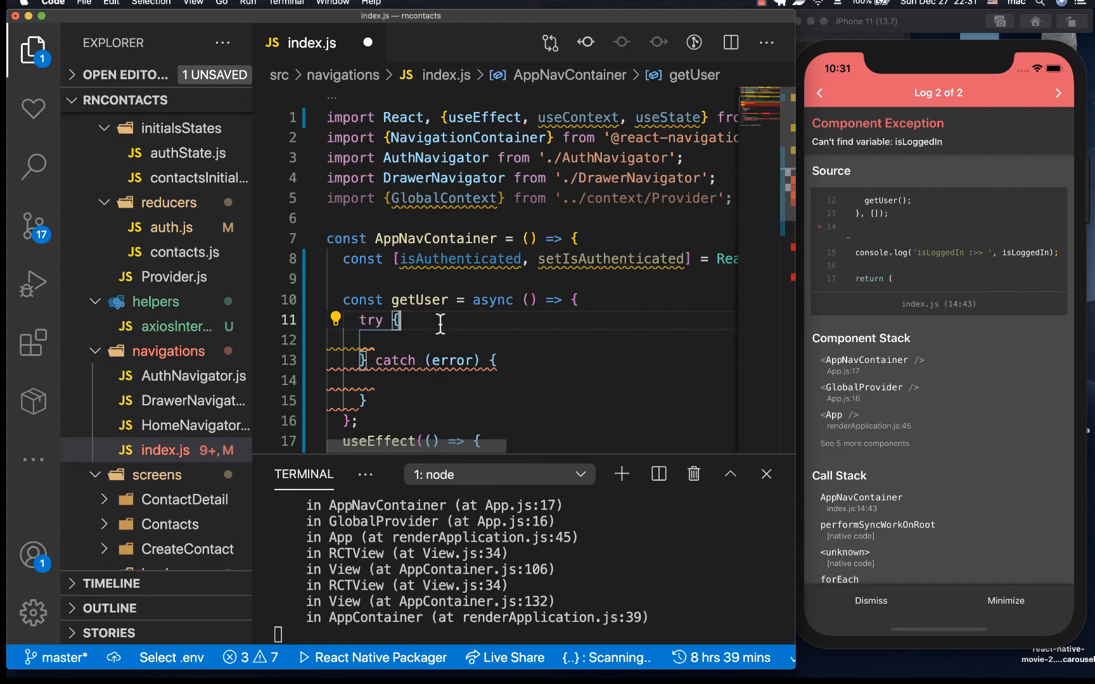
Await AsyncStorage.getItem('user') inside the try, auto-importing AsyncStorage.
{"action": "type", "text": "await"}
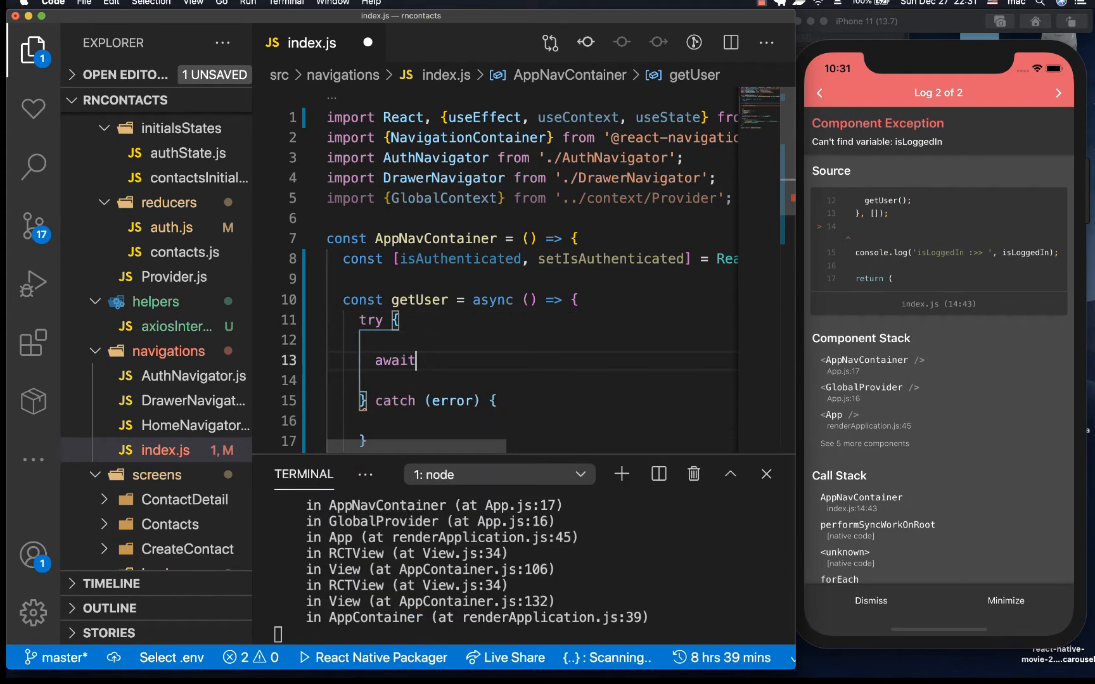
{"action": "type", "text": "AsyncStorage.getItem(\""}
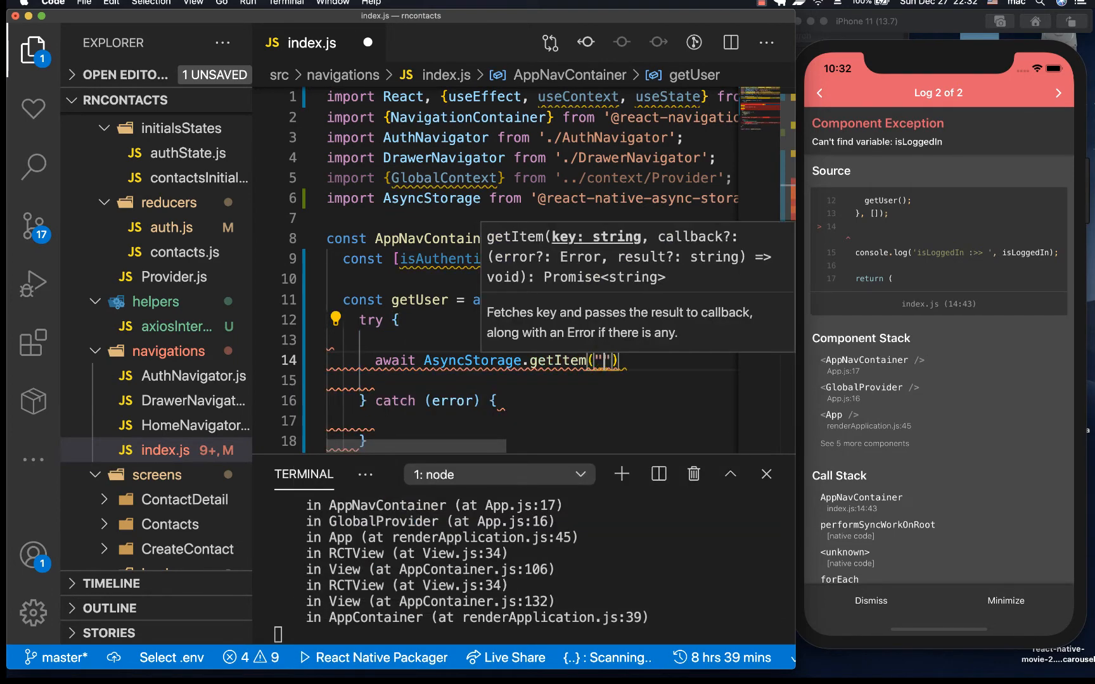
{"action": "type", "text": "user'"}
{"action": "type", "text": "if"}
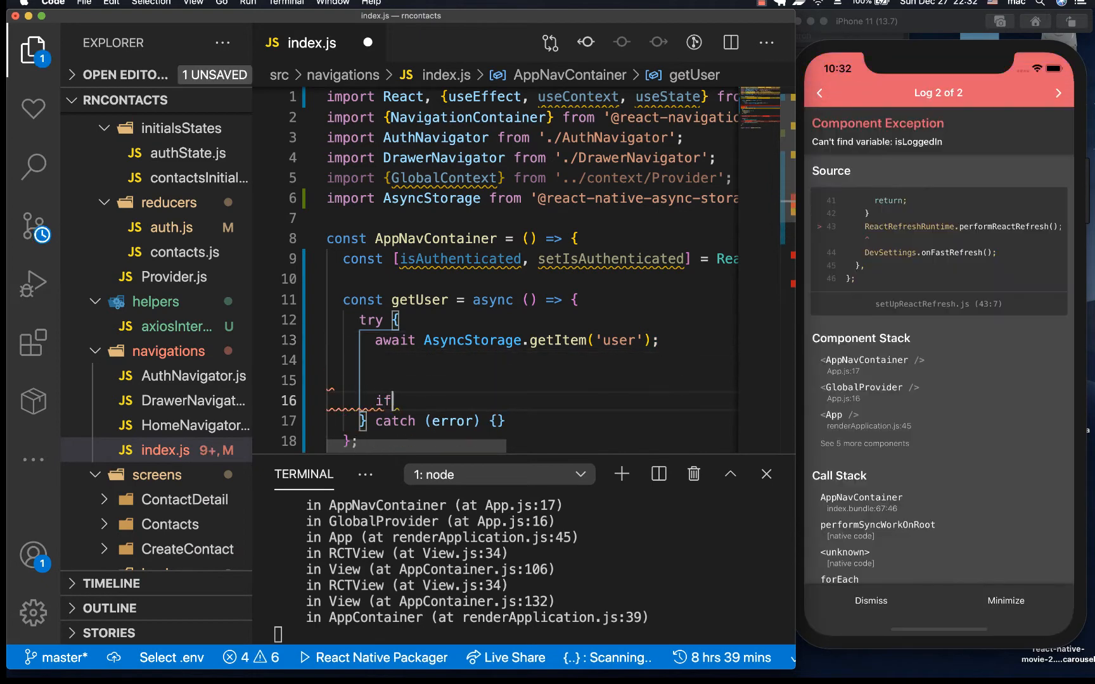
Add if (user) setting isAuthenticated true, with an else branch setting it false.
{"action": "type", "text": "(user)"}
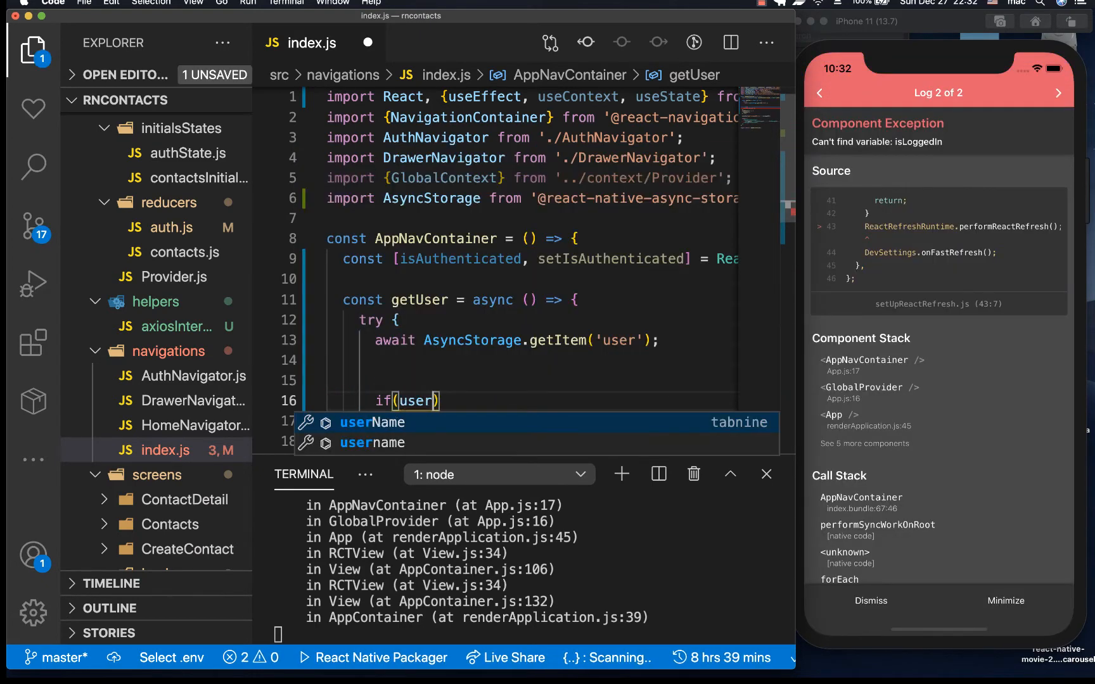
{"action": "type", "text": "{"}
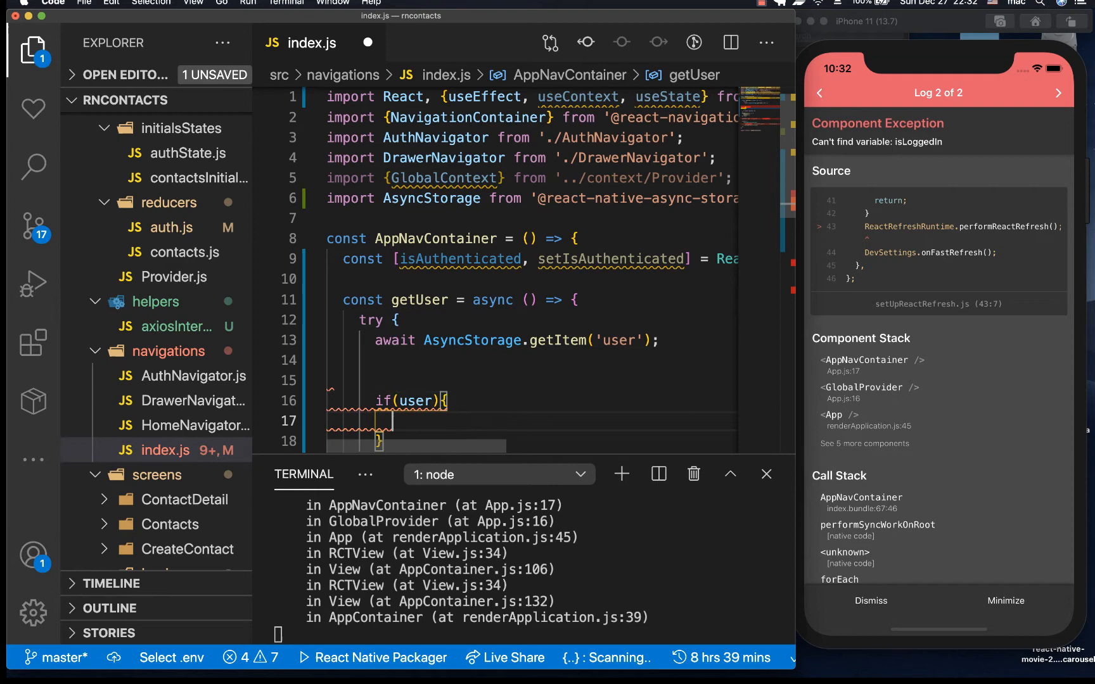
{"action": "type", "text": "set"}
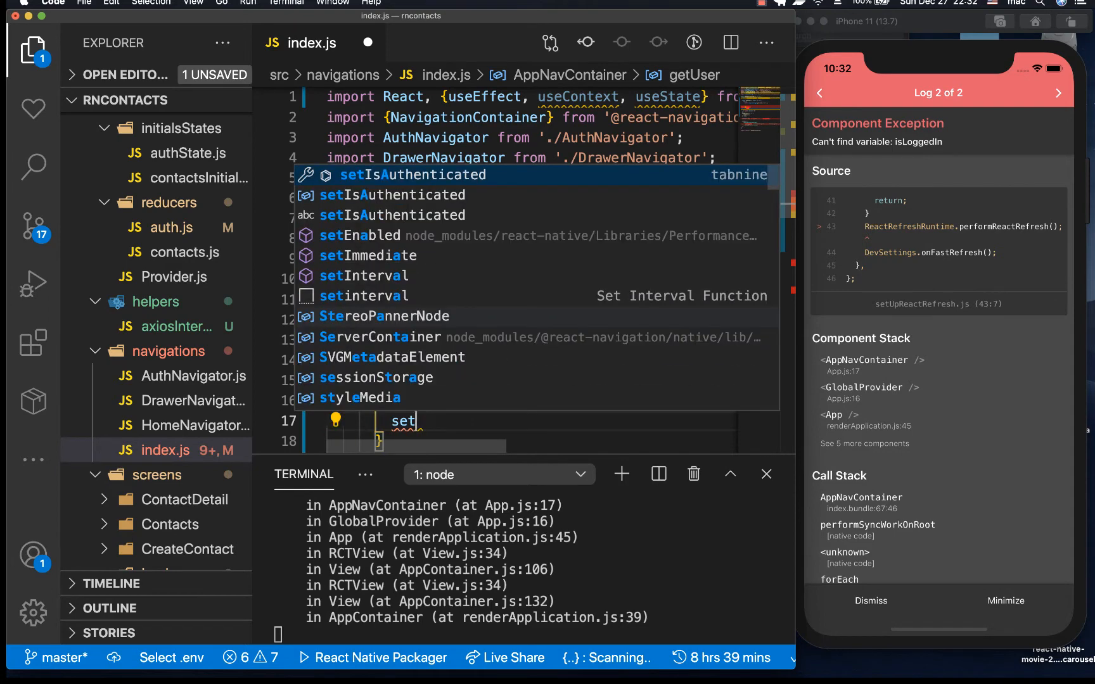
{"action": "key", "text": "Tab"}
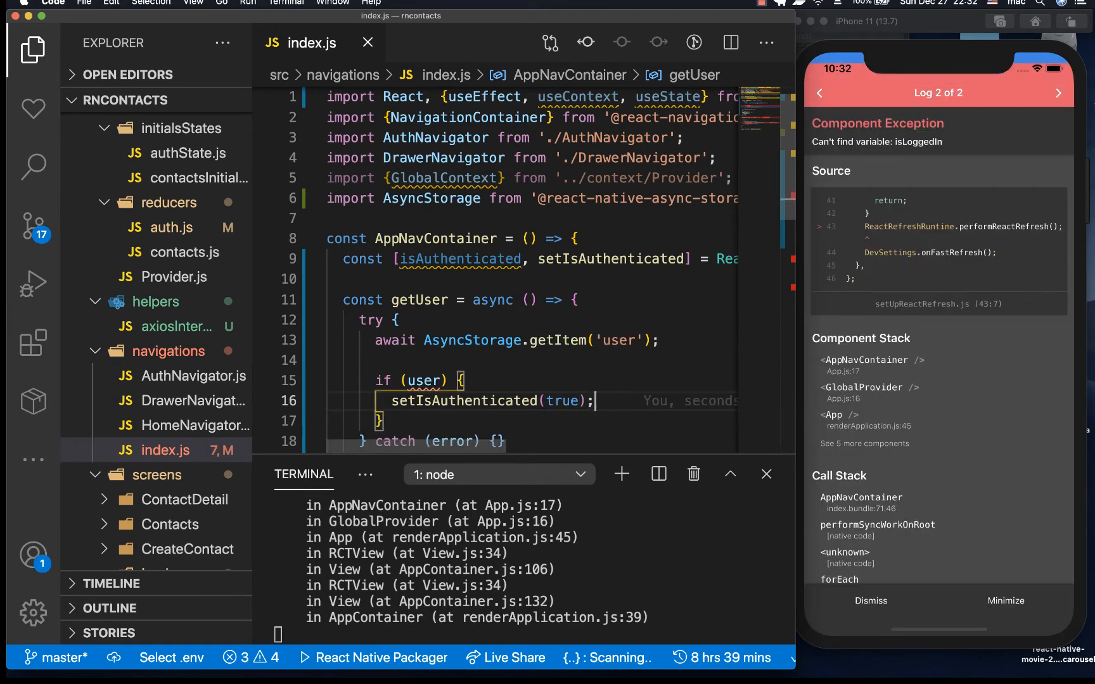
{"action": "scroll", "scroll_direction": "down", "scroll_amount": 3}
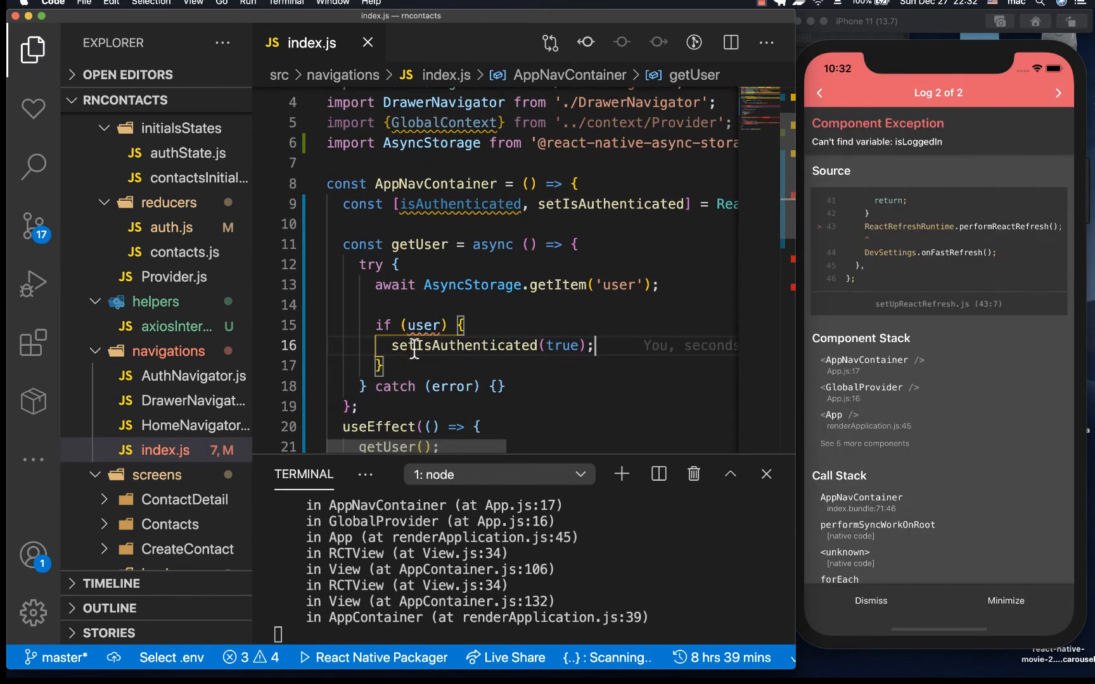
{"action": "left_click", "coordinate": [398, 366]}
{"action": "type", "text": "else{"}
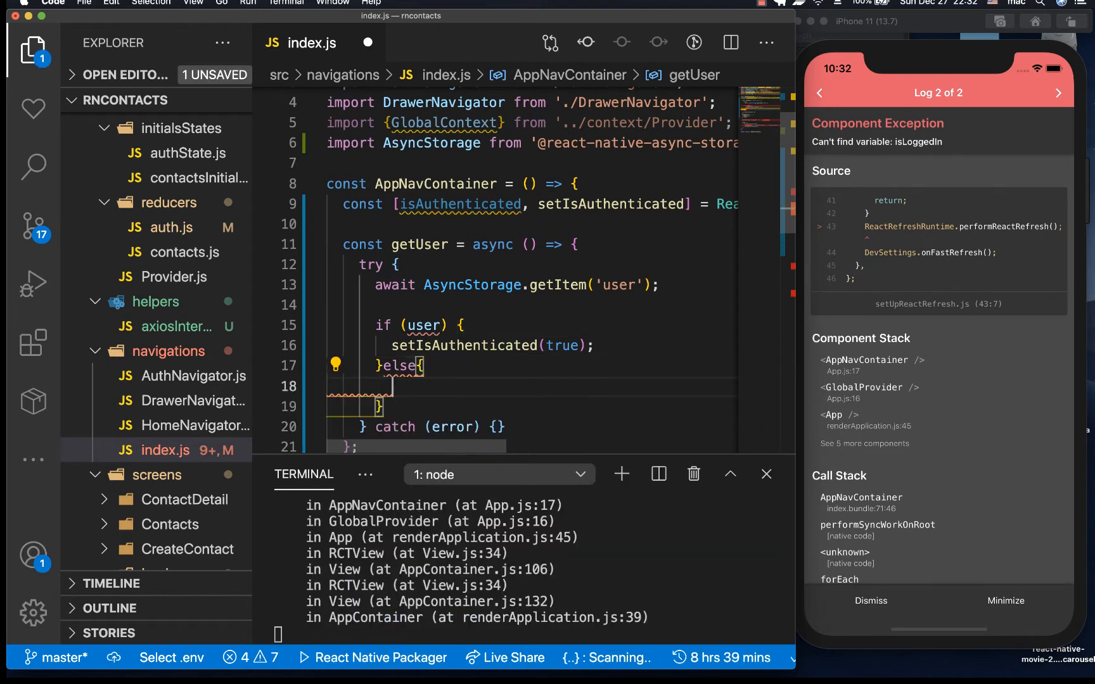
{"action": "type", "text": "setisAuthenticated(false);"}
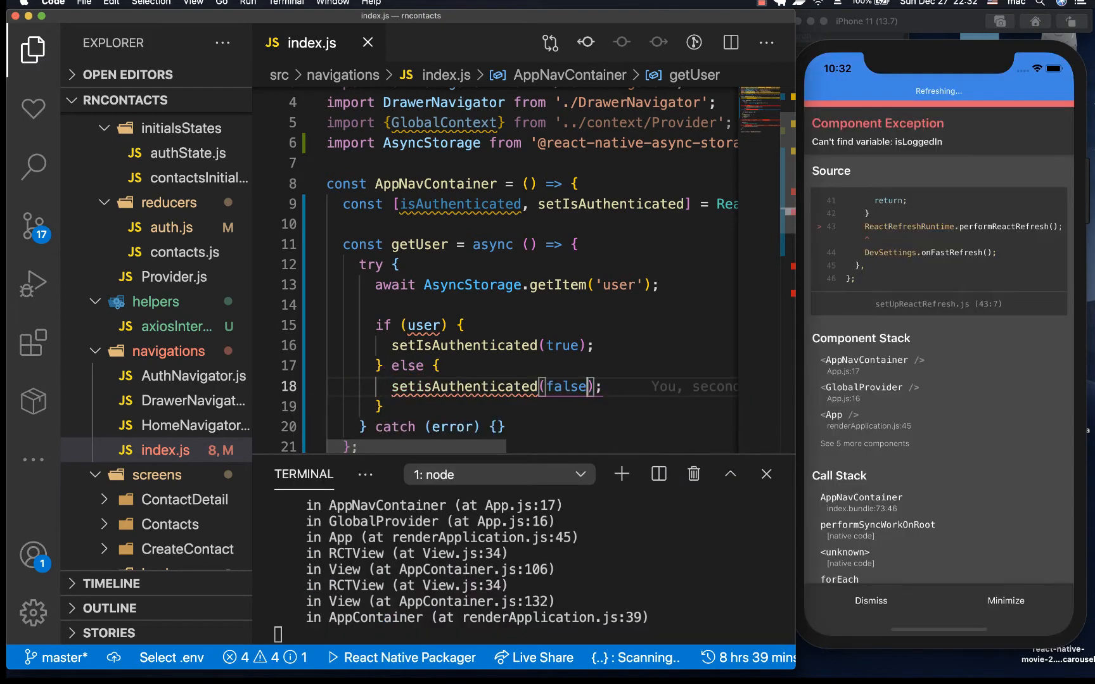
{"action": "double_click", "coordinate": [464, 344]}
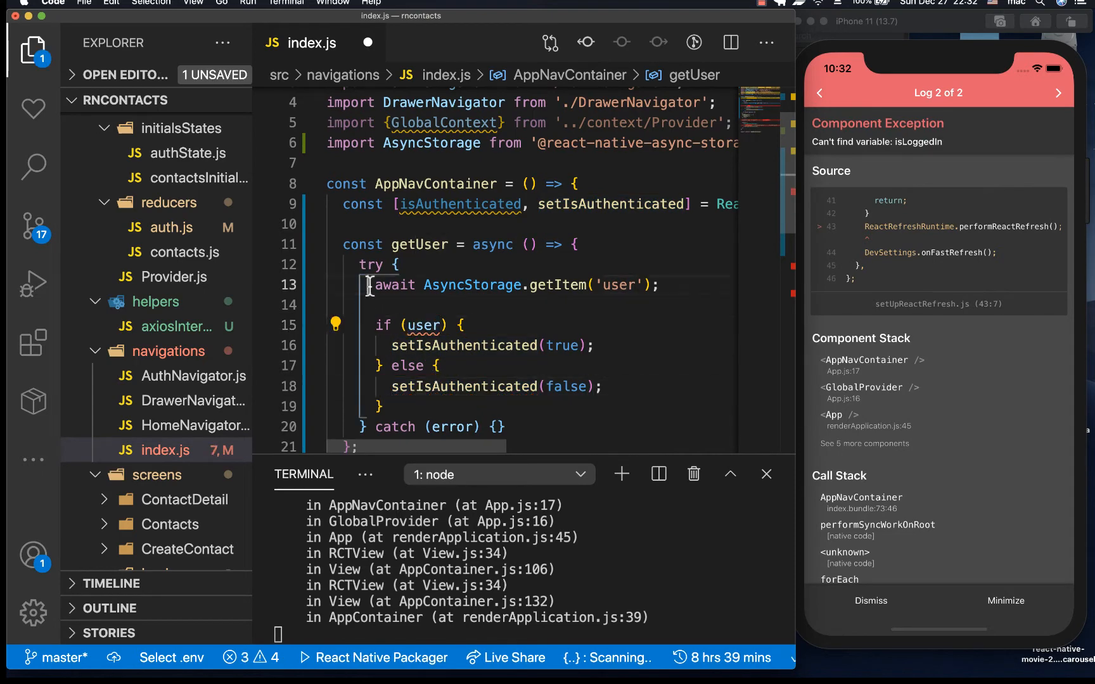
Store the fetched value in const user and log isAuthenticated instead of isLoggedIn.
{"action": "type", "text": "const user ="}
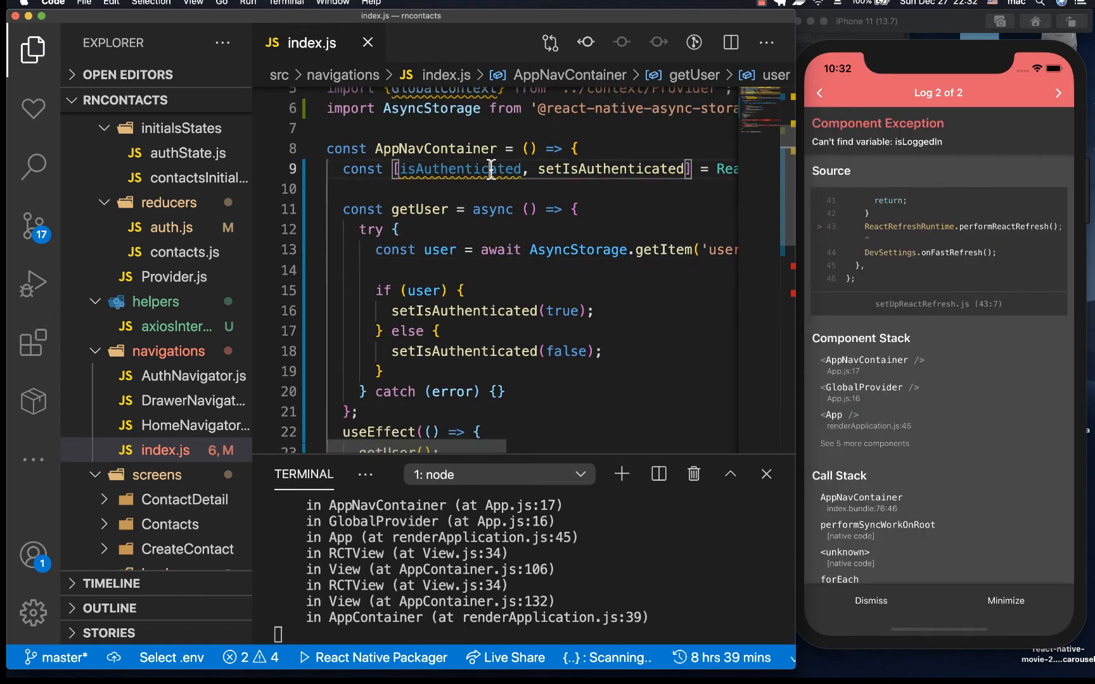
{"action": "scroll", "scroll_direction": "down", "scroll_amount": 3}
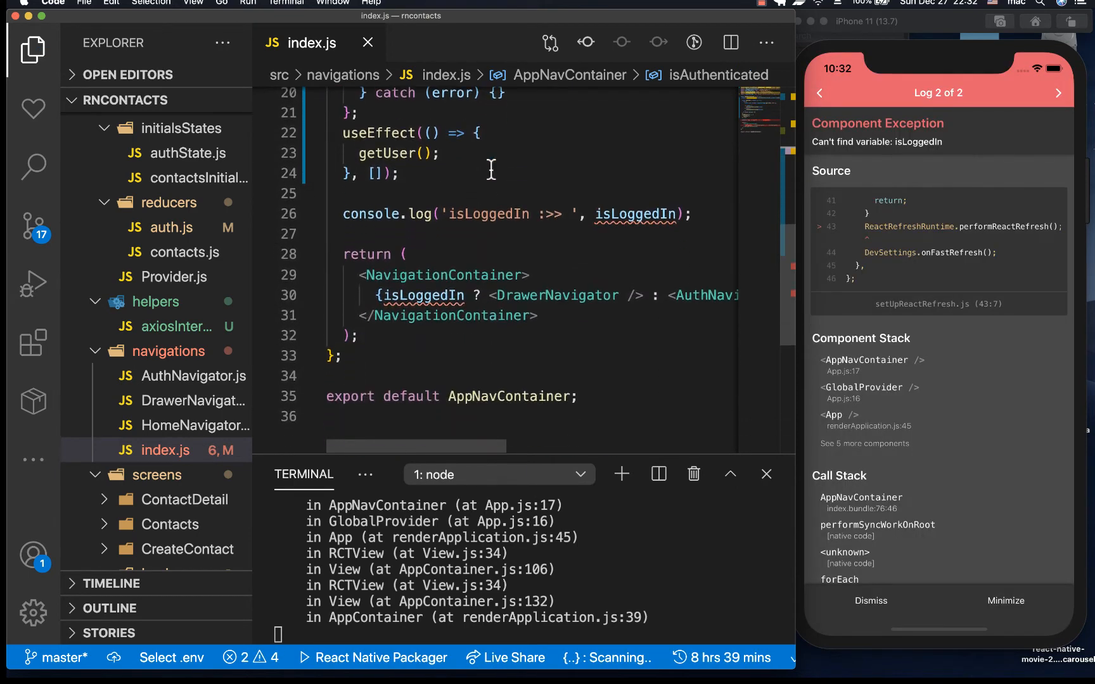
{"action": "type", "text": "isAuthenticated"}
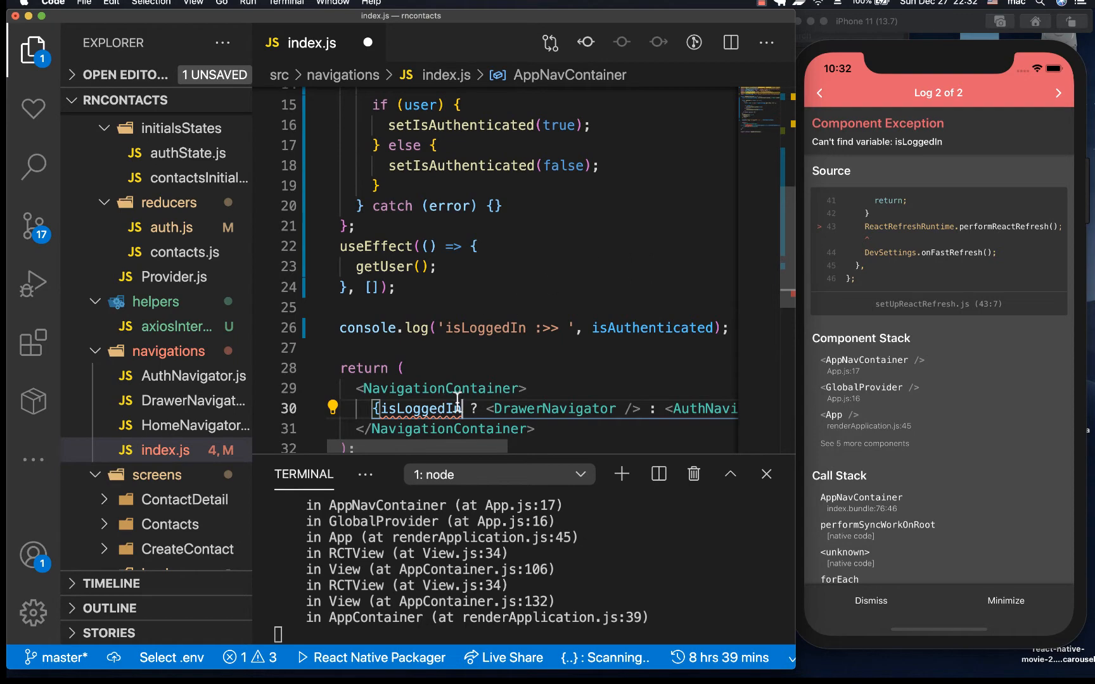
{"action": "mouse_move", "coordinate": [437, 389]}
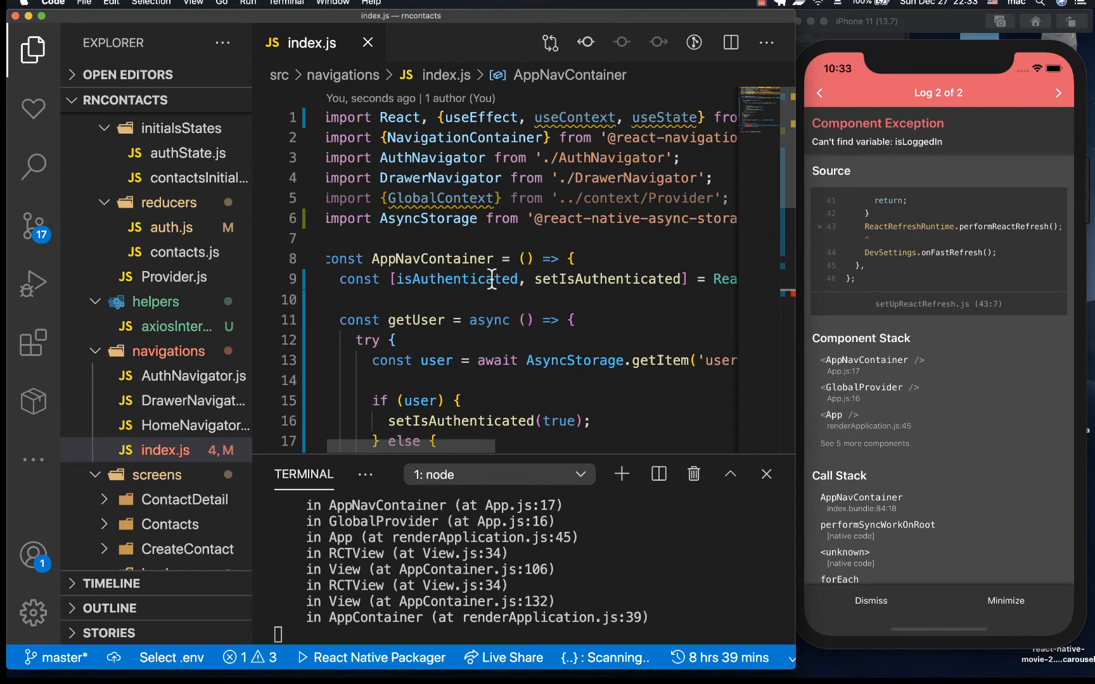
Restore the authState isLoggedIn destructuring from GlobalContext at the top of AppNavContainer and save.
{"action": "scroll", "scroll_direction": "down", "scroll_amount": 3}
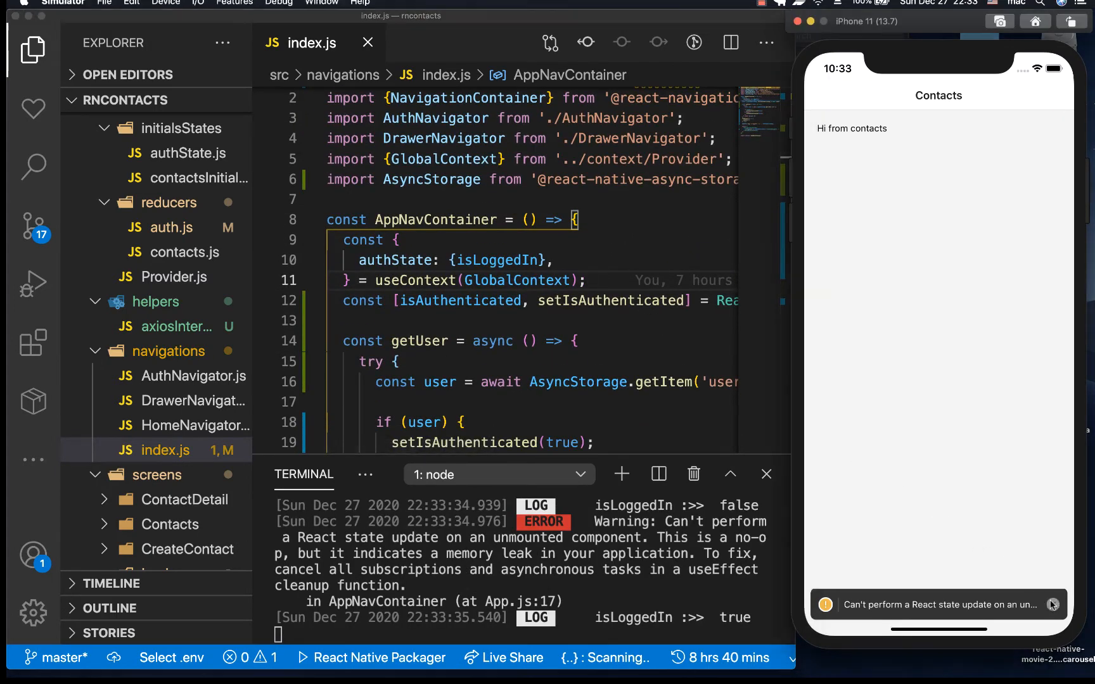
{"action": "scroll", "scroll_direction": "down", "scroll_amount": 3}
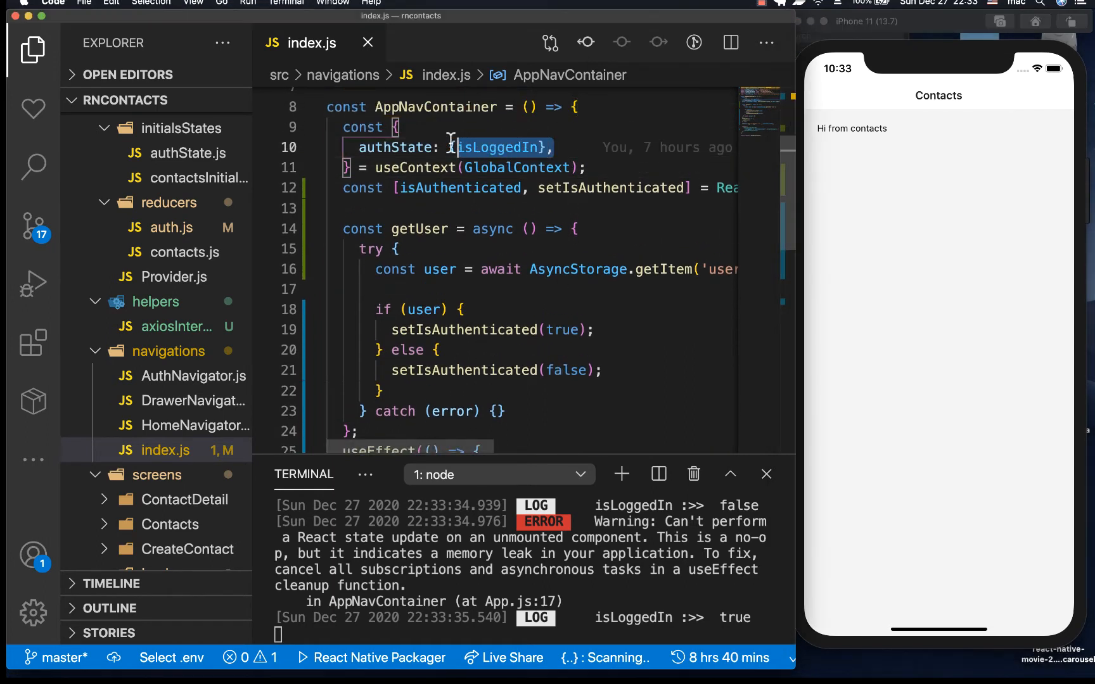
{"action": "scroll", "scroll_direction": "down", "scroll_amount": 3}
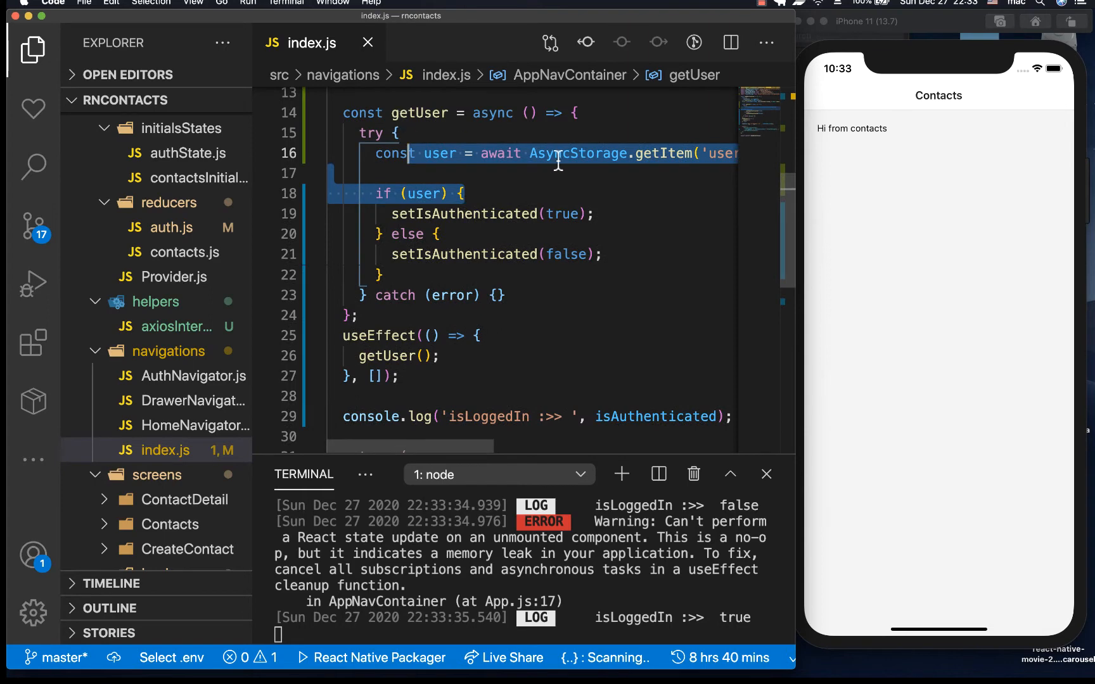
{"action": "scroll", "scroll_direction": "down", "scroll_amount": 3}
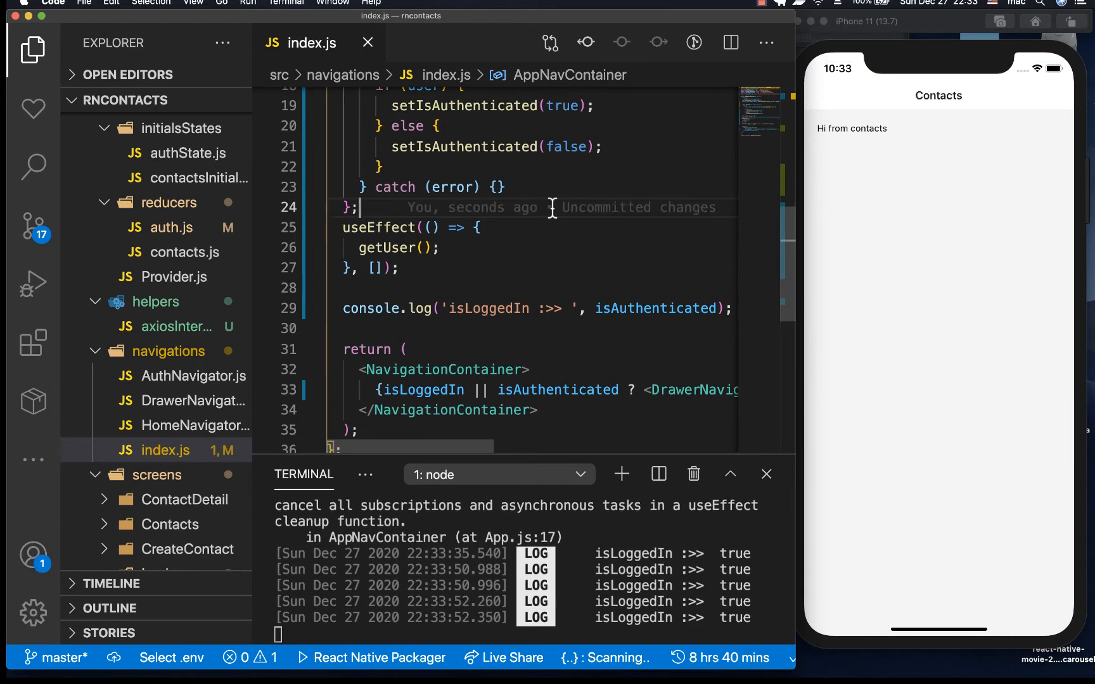
Use isLoggedIn || isAuthenticated in the ternary, delete the console.log, and duplicate the useState line.
{"action": "scroll", "scroll_direction": "down", "scroll_amount": 3}
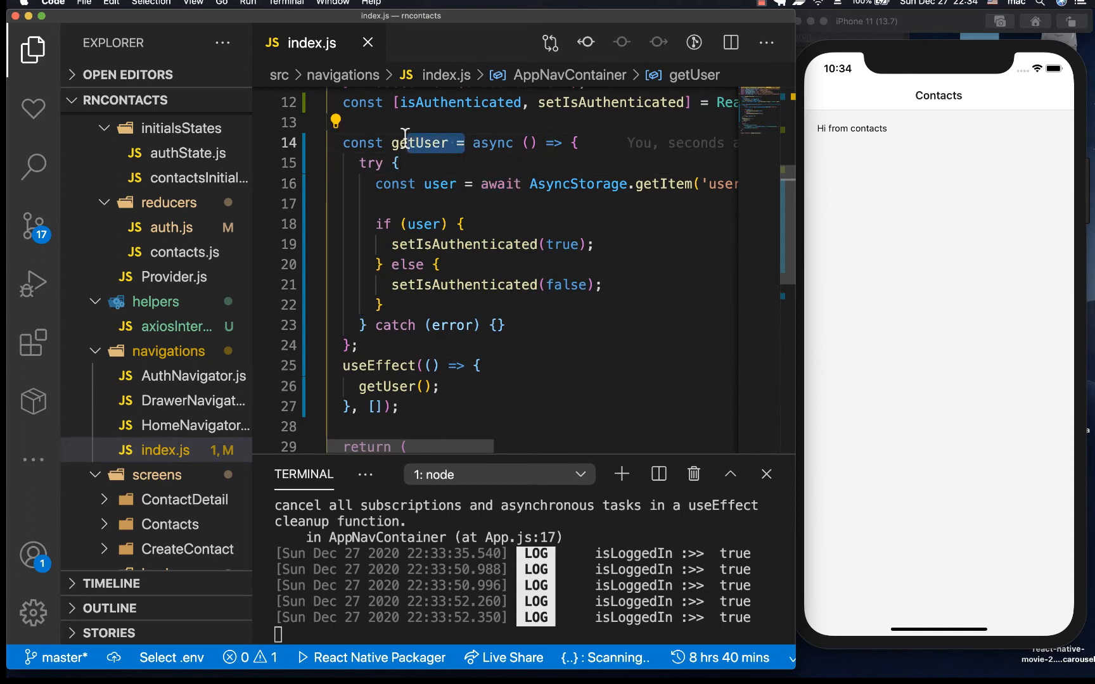
{"action": "scroll", "scroll_direction": "down", "scroll_amount": 3}
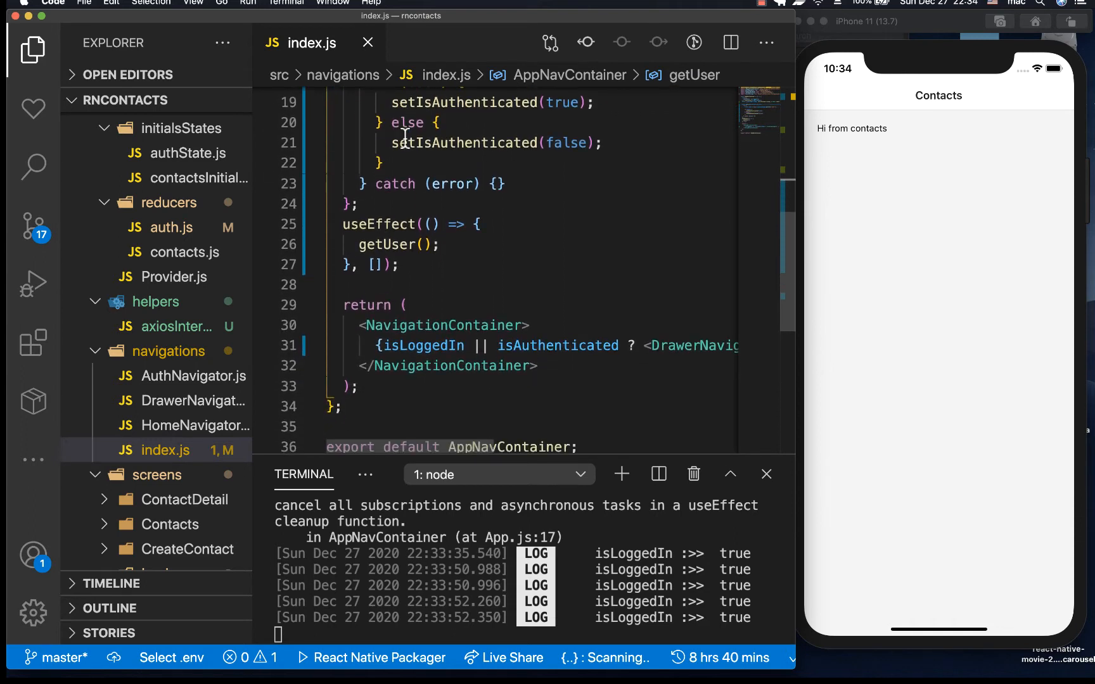
{"action": "scroll", "scroll_direction": "right", "scroll_amount": 3}
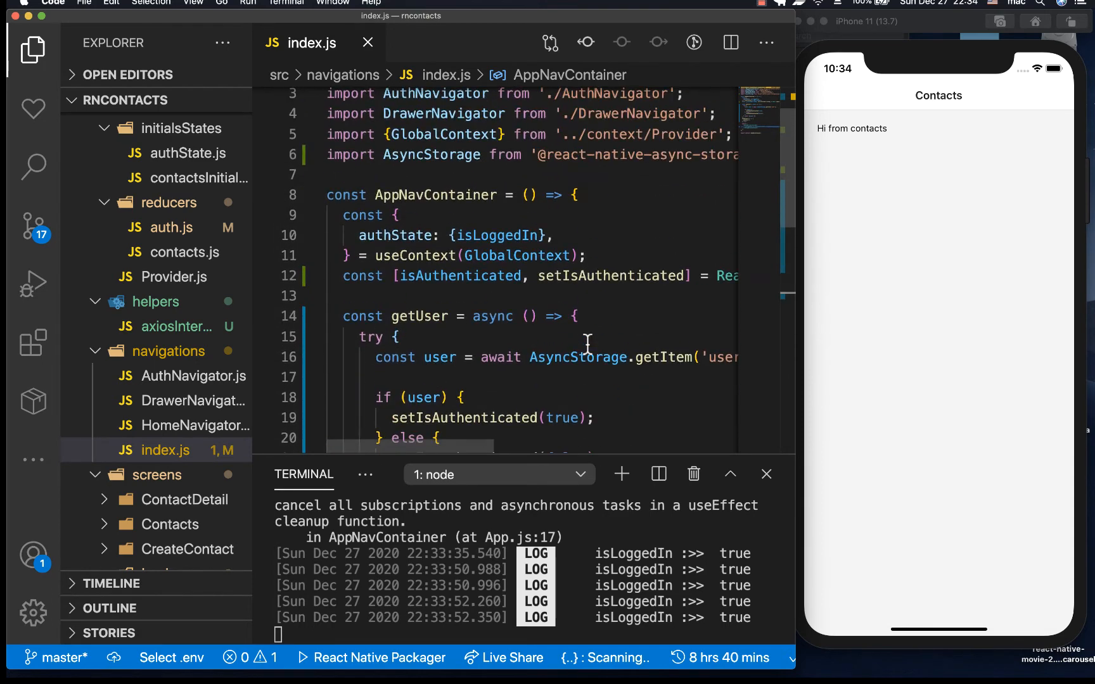
{"action": "scroll", "scroll_direction": "right", "scroll_amount": 3}
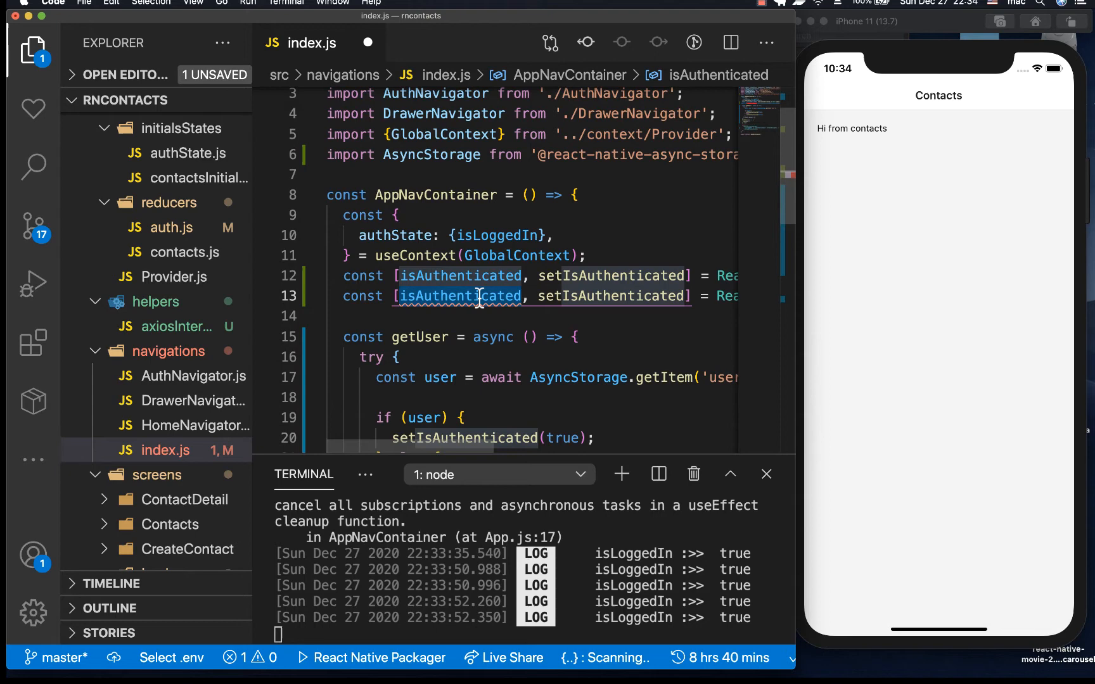
Rename the duplicated line to [authLoaded, setAuthLoaded] = React.useState(false).
{"action": "type", "text": "authLoad"}
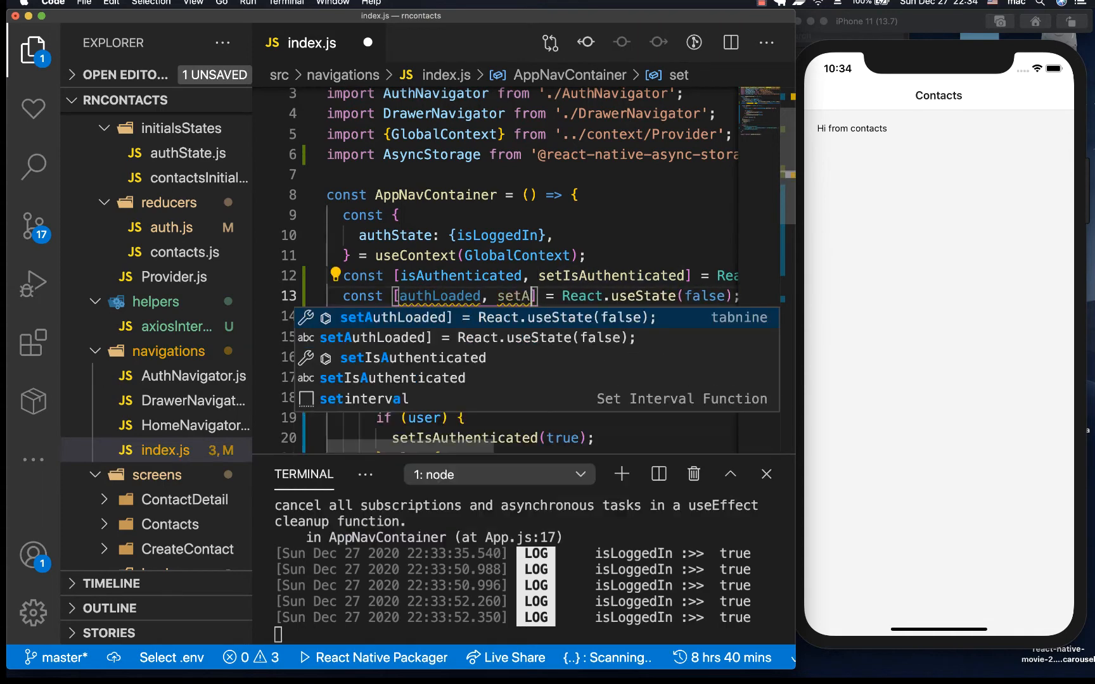
{"action": "key", "text": "Tab"}
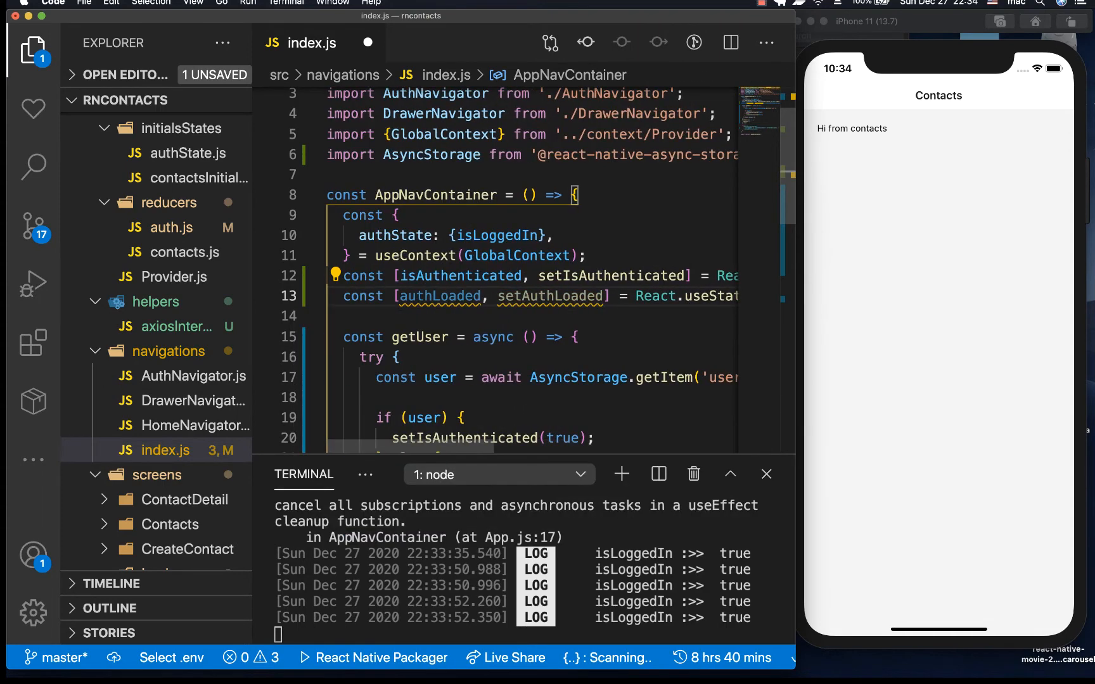
{"action": "double_click", "coordinate": [440, 296]}
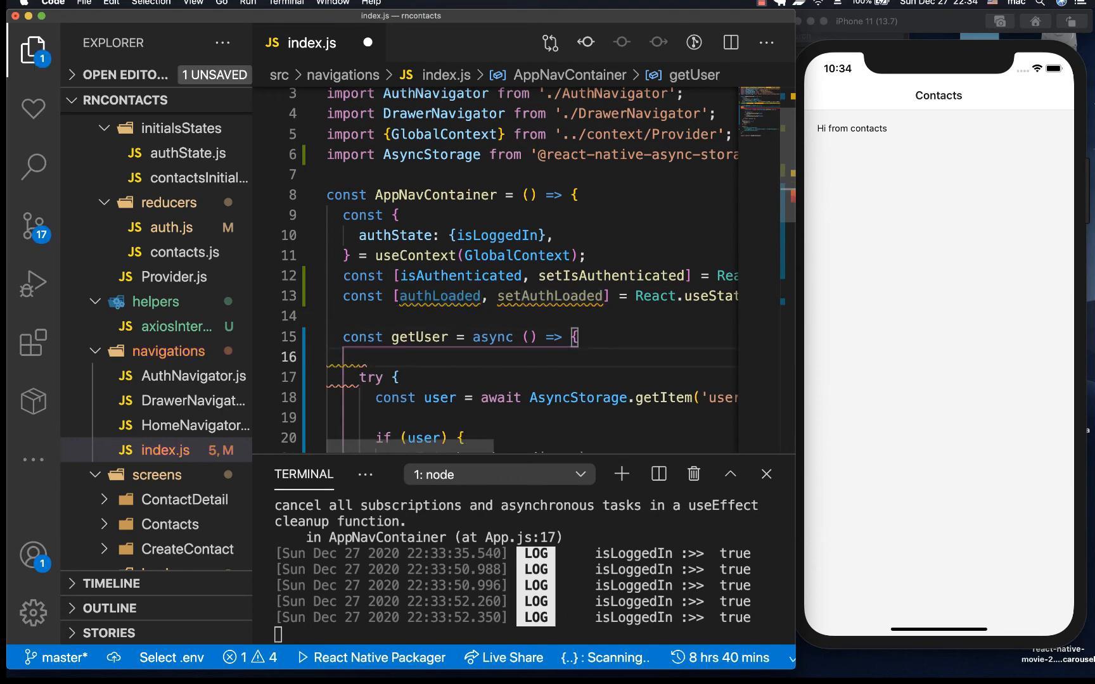
Call setAuthLoaded(true) in both the user and no-user branches of getUser.
{"action": "type", "text": "setal"}
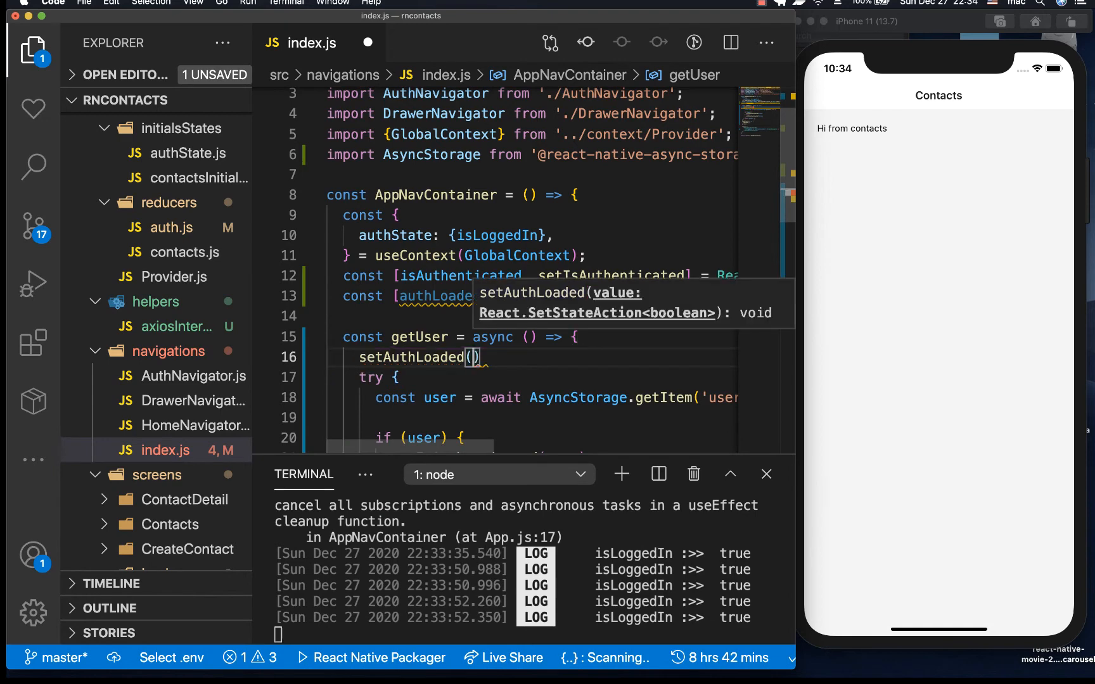
{"action": "type", "text": "true"}
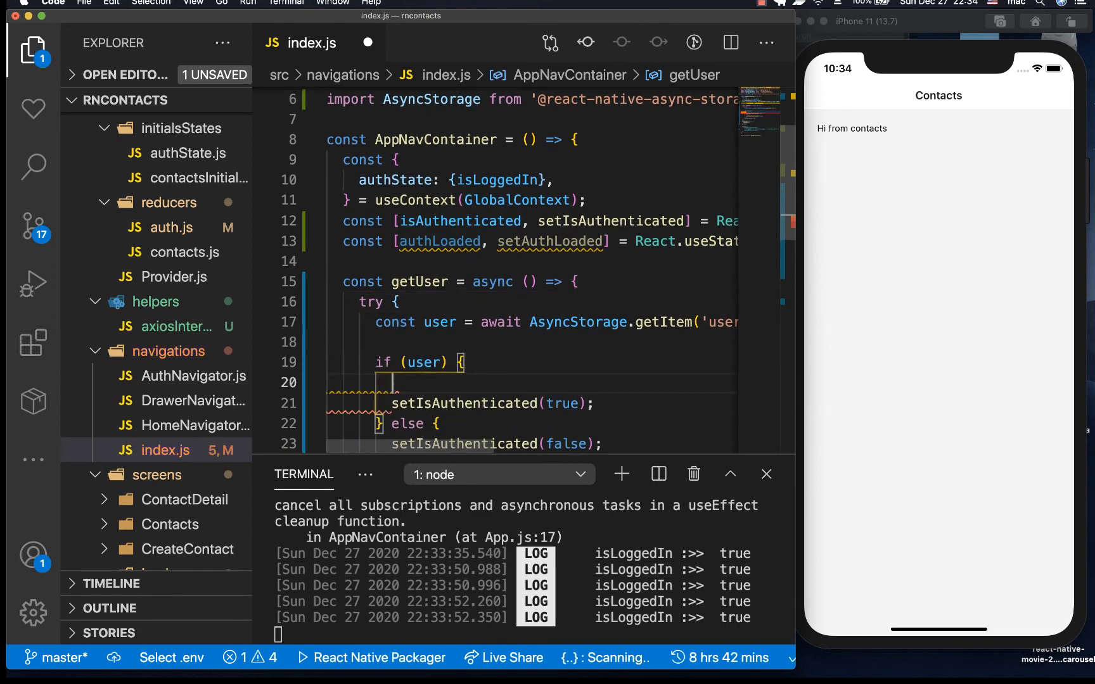
{"action": "type", "text": "setAuthLoaded(true);"}
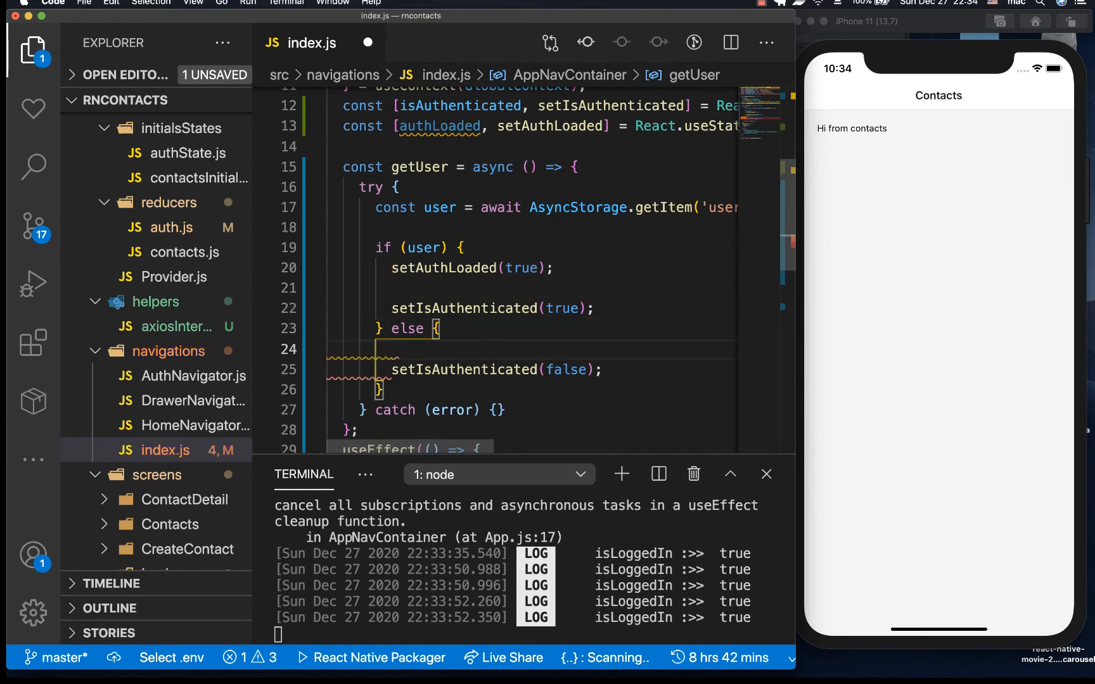
{"action": "type", "text": "setAuthLoaded(true);"}
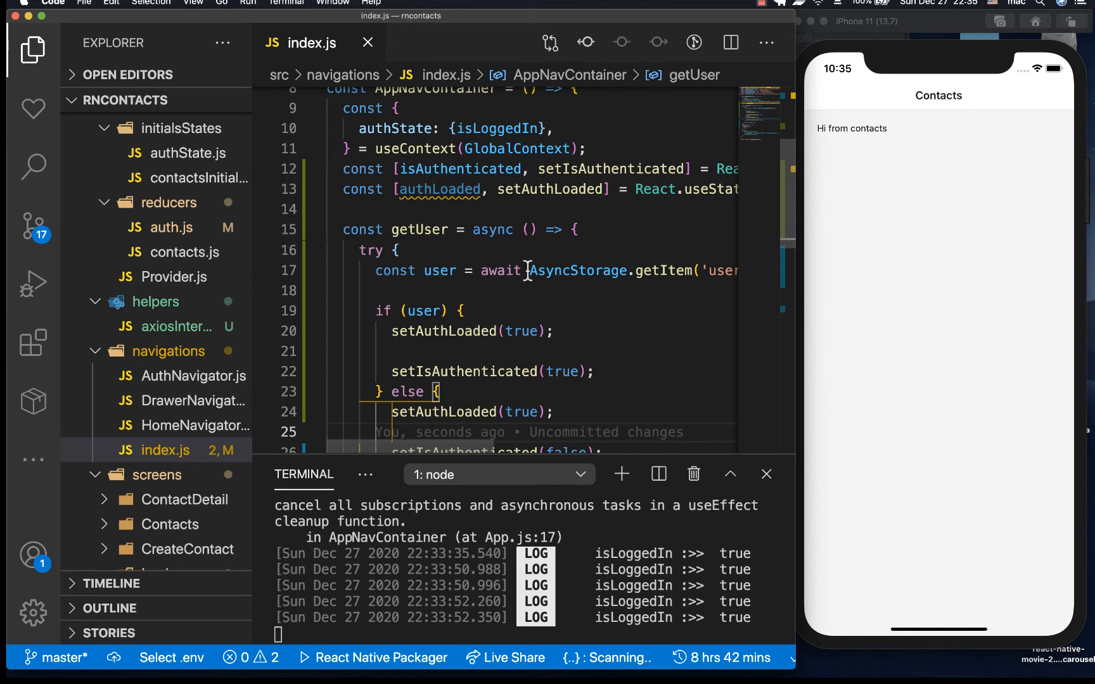
Wrap the return in a fragment rendering NavigationContainer when authLoaded, else an ActivityIndicator.
{"action": "scroll", "scroll_direction": "down", "scroll_amount": 3}
{"action": "type", "text": "{"}
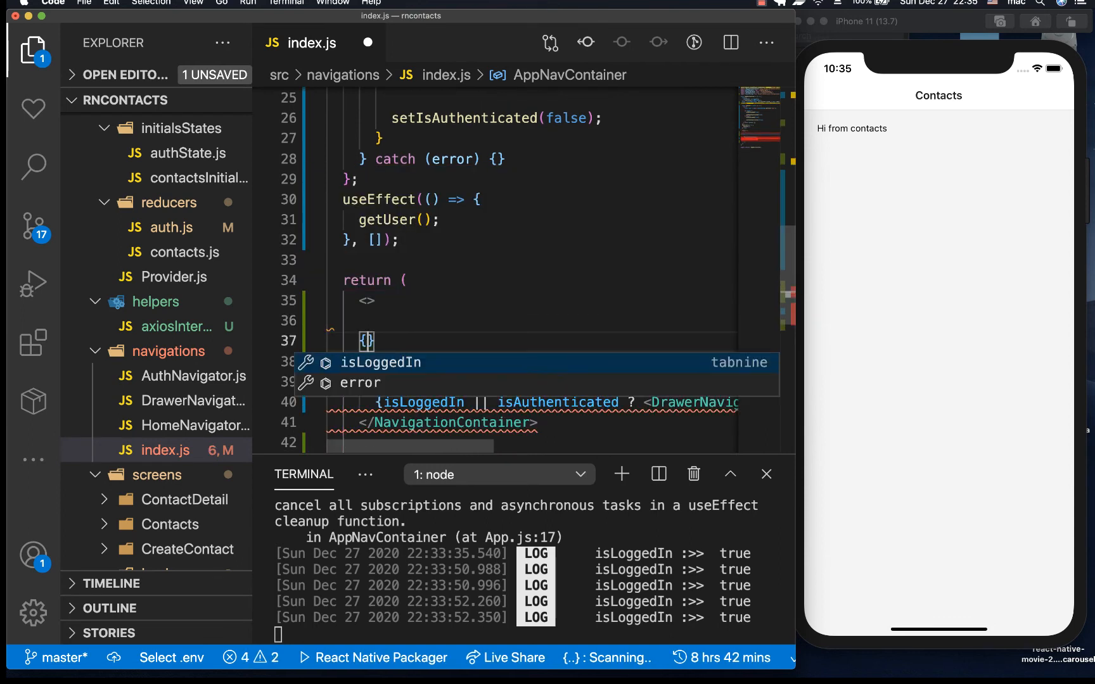
{"action": "type", "text": "auth"}
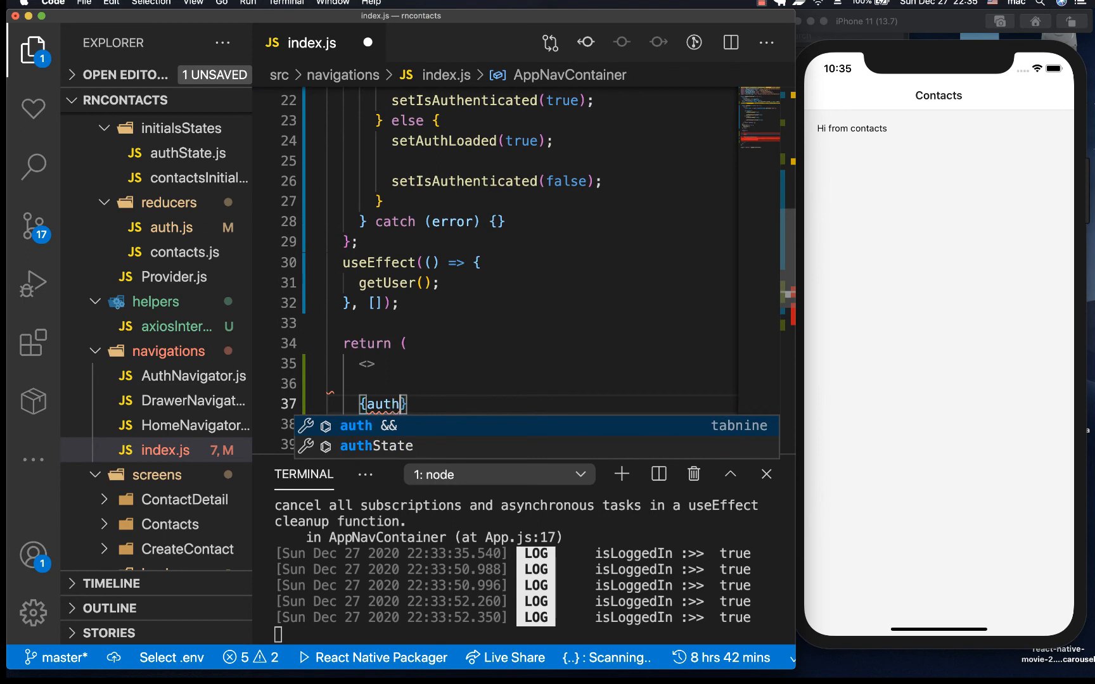
{"action": "type", "text": "lo"}
{"action": "type", "text": ":"}
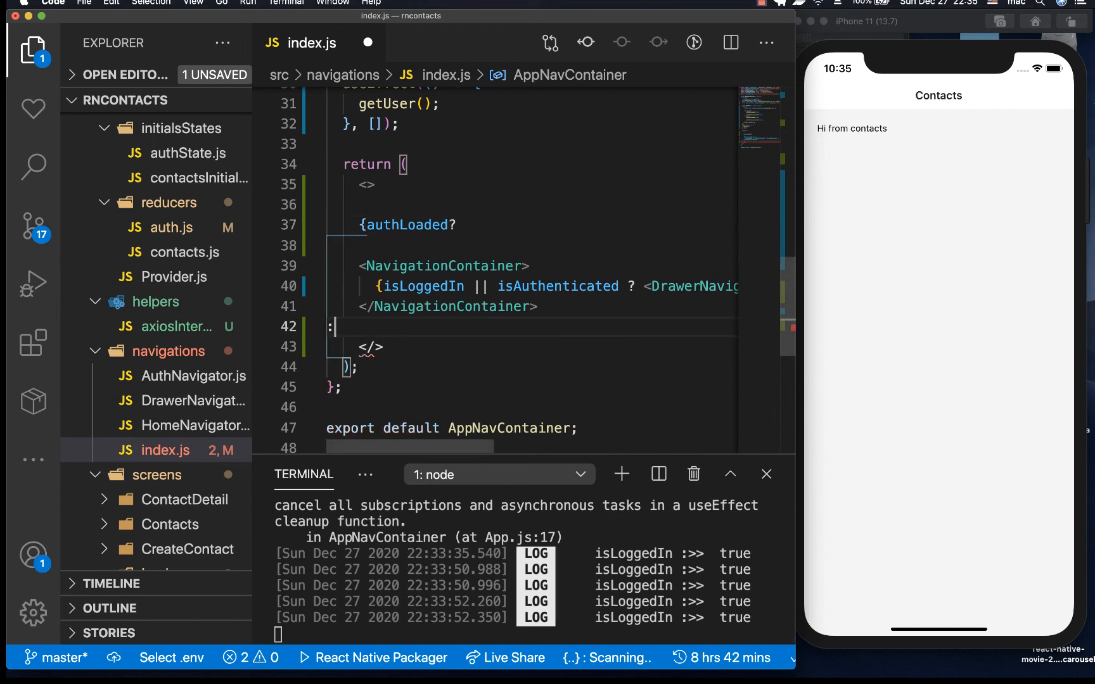
{"action": "type", "text": "<ActivityIndicator />"}
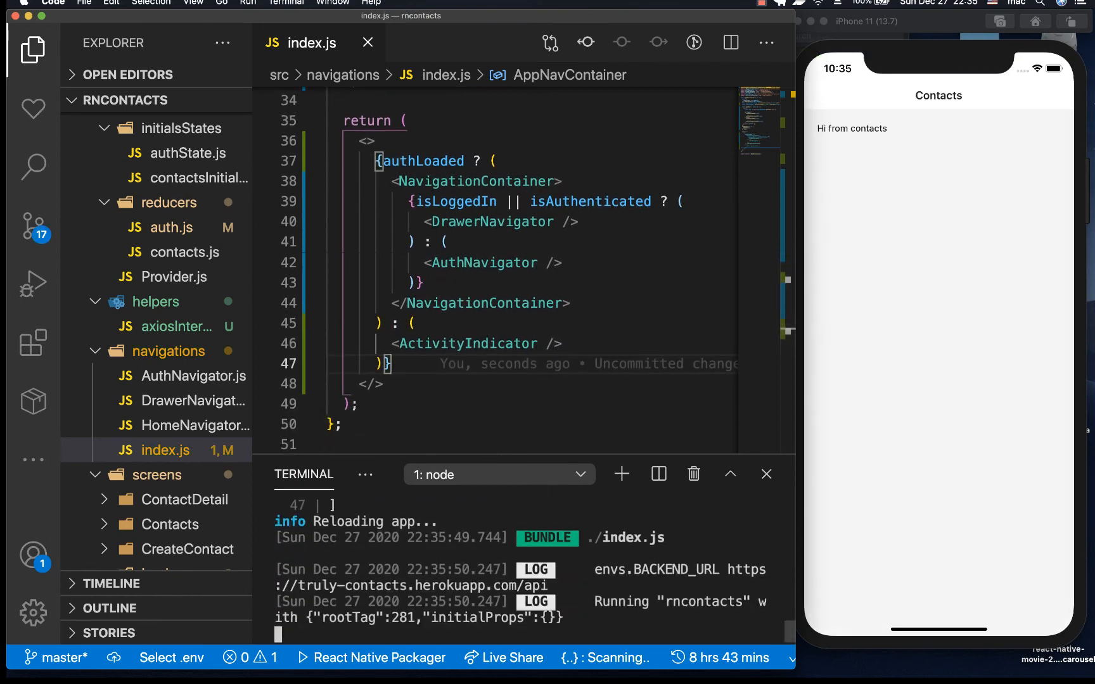
{"action": "mouse_move", "coordinate": [827, 206]}
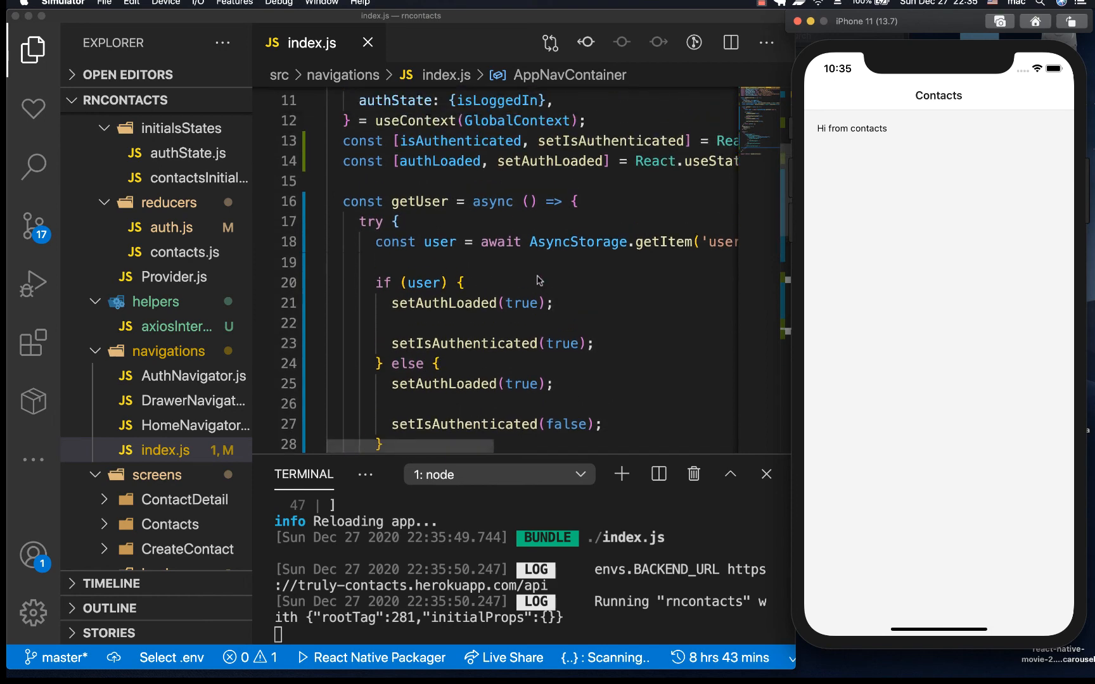
Import ActivityIndicator from react-native, remove the unused useState import, and save.
{"action": "scroll", "scroll_direction": "down", "scroll_amount": 3}
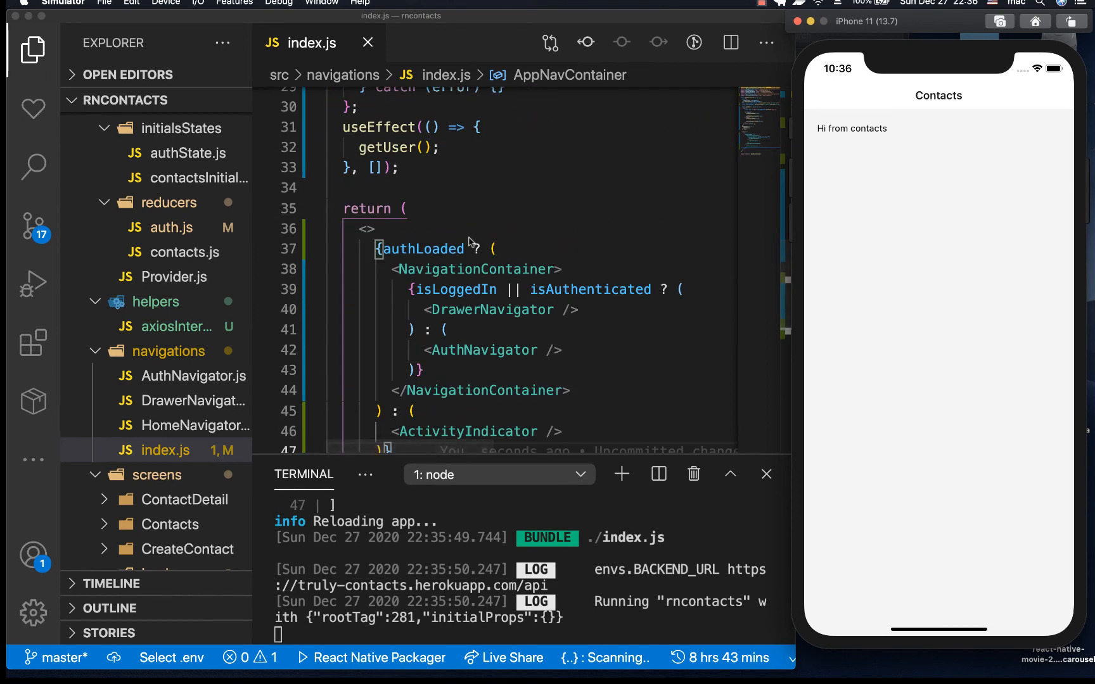
{"action": "left_click_drag", "start_coordinate": [385, 268], "coordinate": [448, 330]}
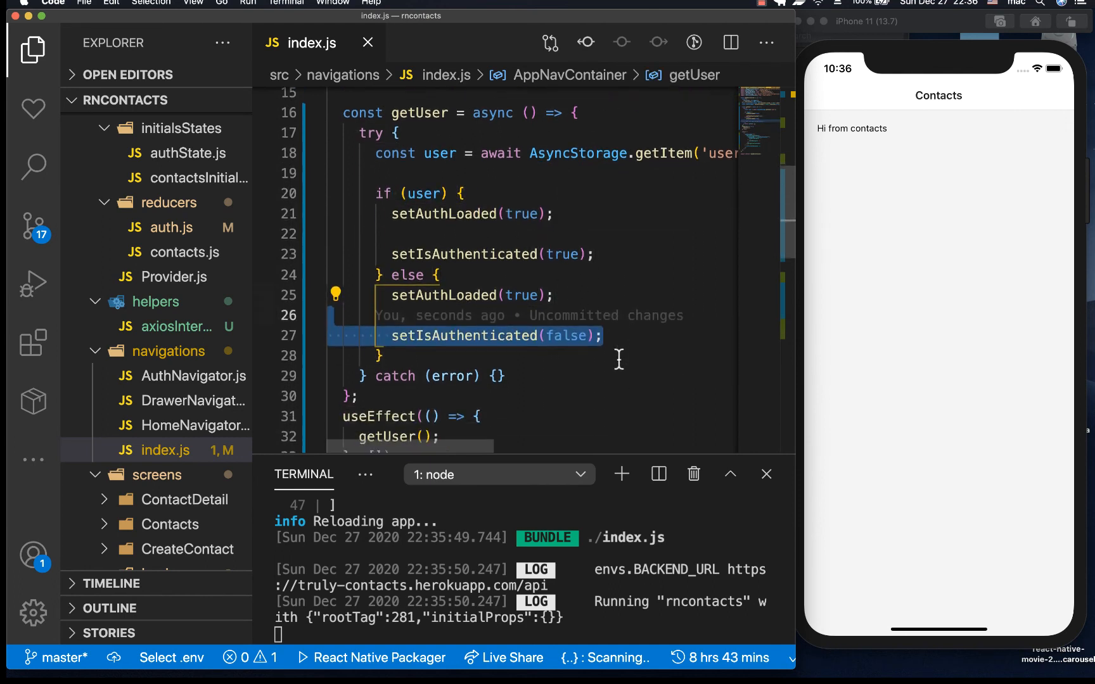
{"action": "scroll", "scroll_direction": "down", "scroll_amount": 3}
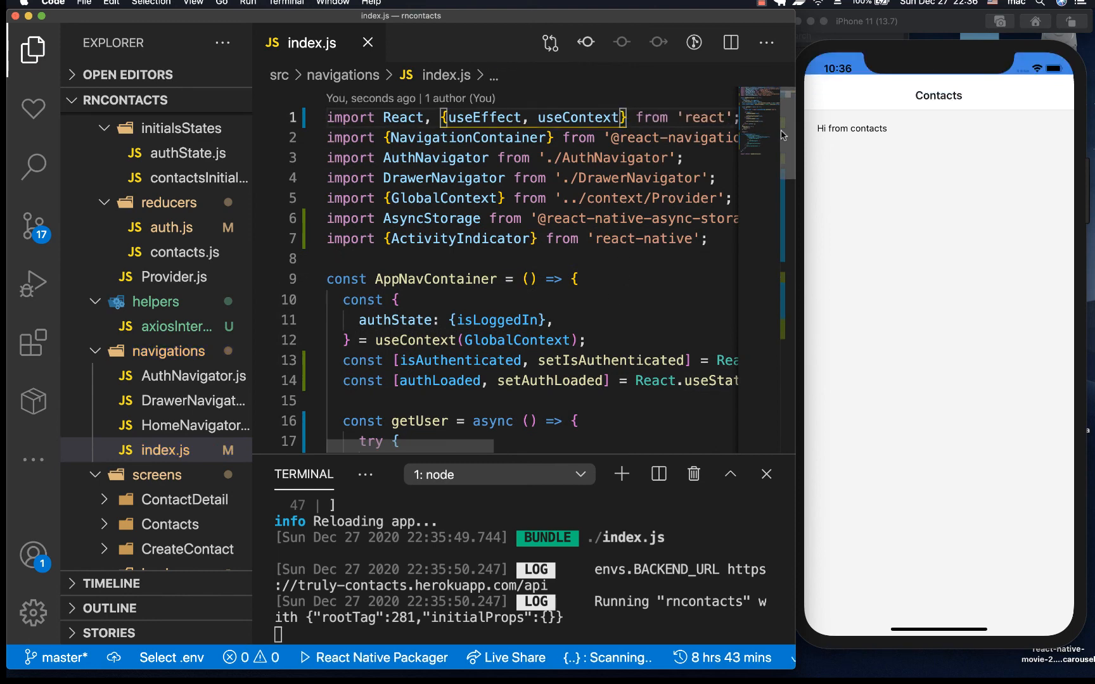
Check the iOS simulator shows the drawer navigator with its Home entry after reload.
{"action": "scroll", "scroll_direction": "down", "scroll_amount": 3}
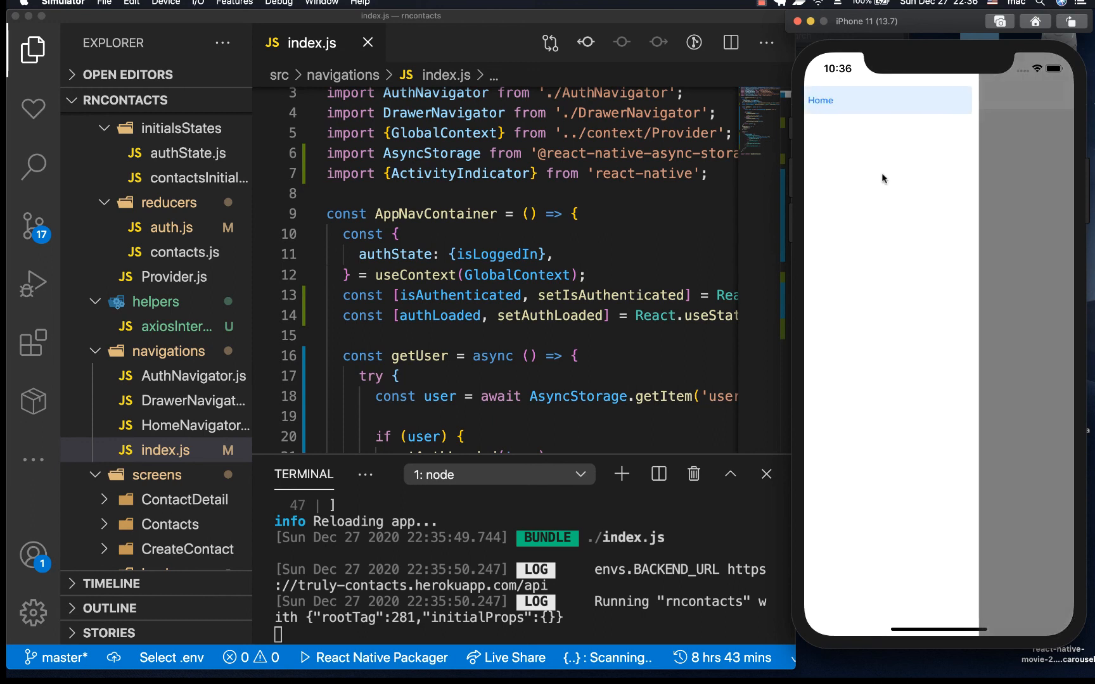
{"action": "left_click", "coordinate": [614, 275]}
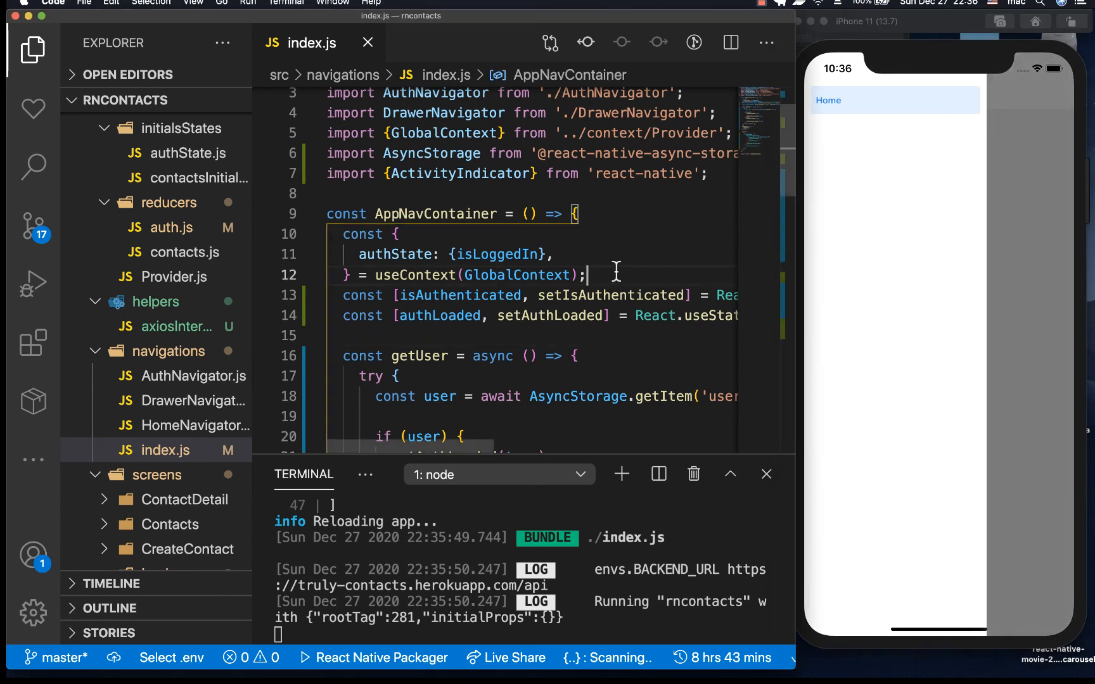